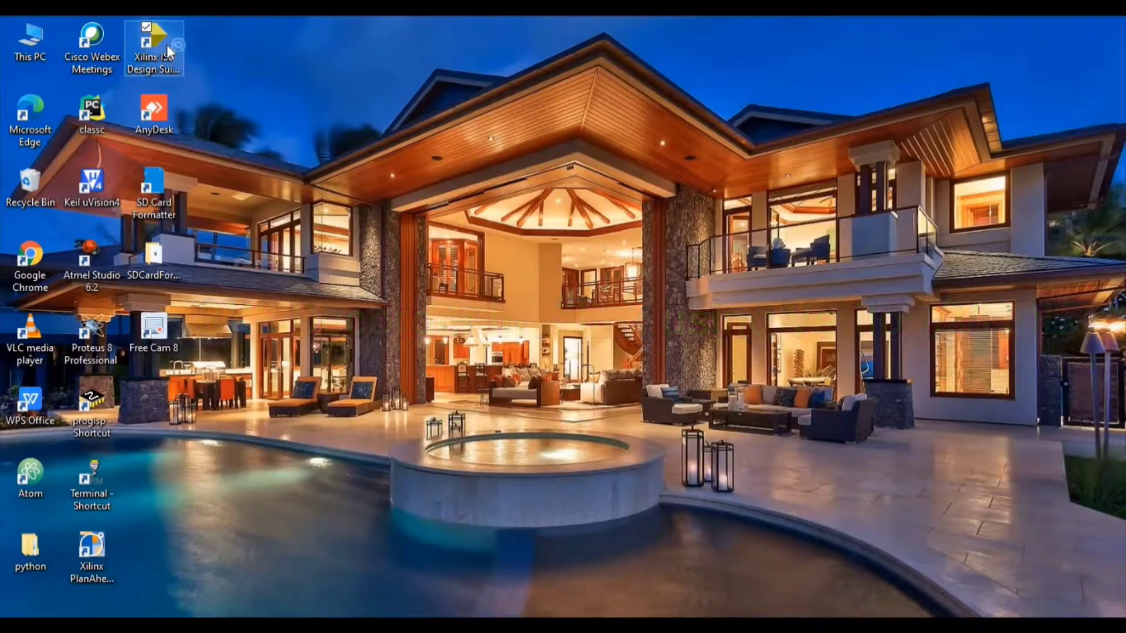
Launch Xilinx ISE Design Suite from the desktop shortcut, opening the ENCODER project
double_click(152, 36)
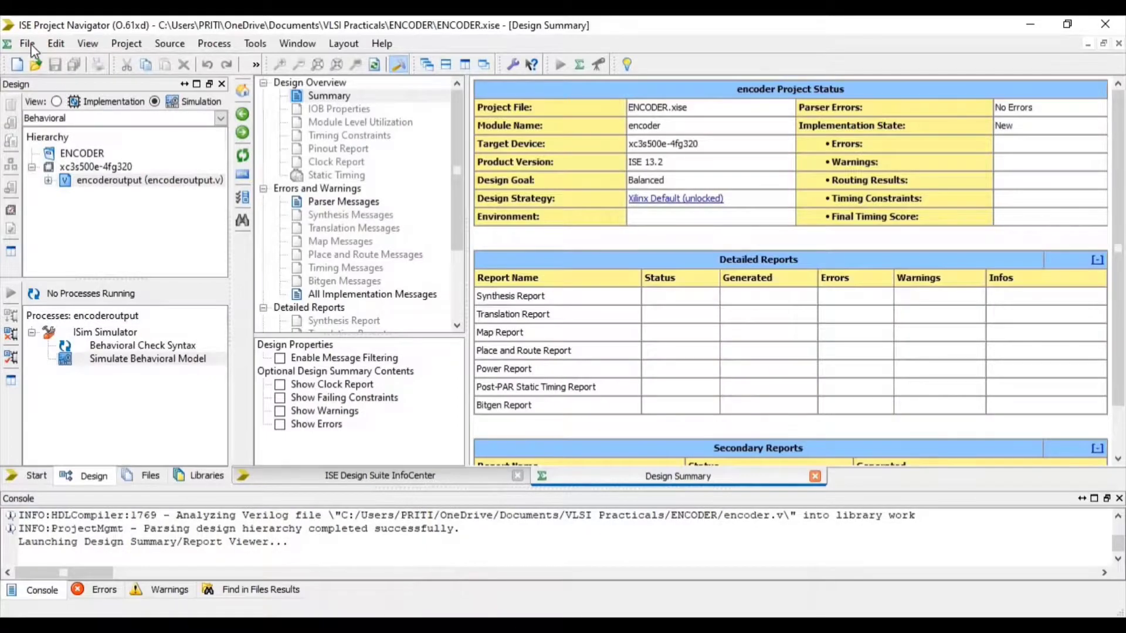
Start a new project named DECODER and accept its name and location
left_click(27, 43)
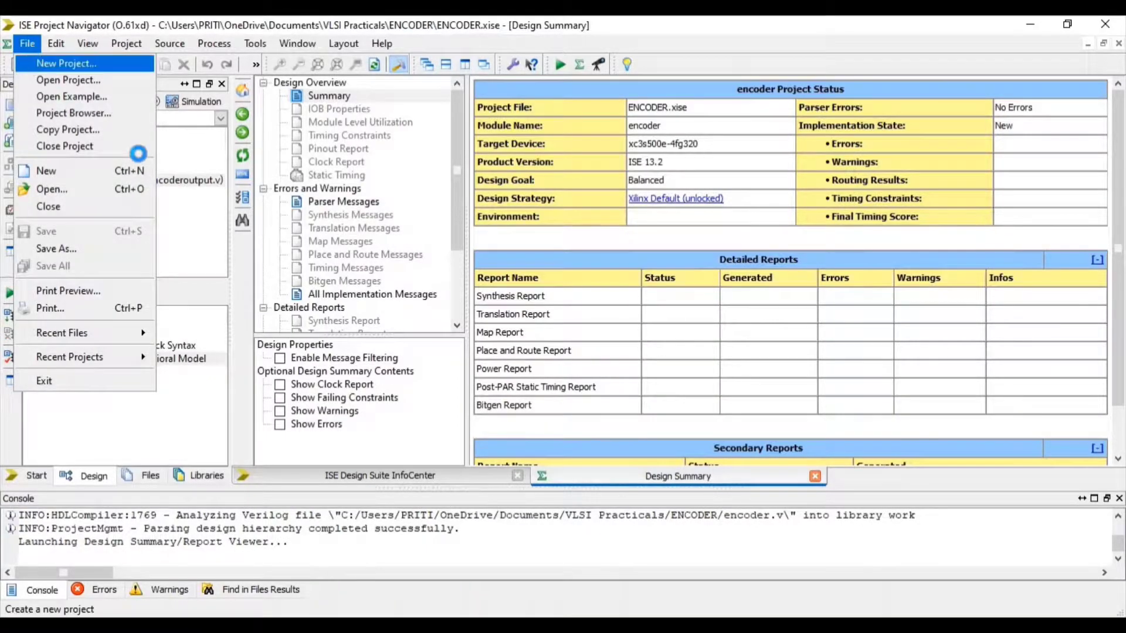
left_click(66, 63)
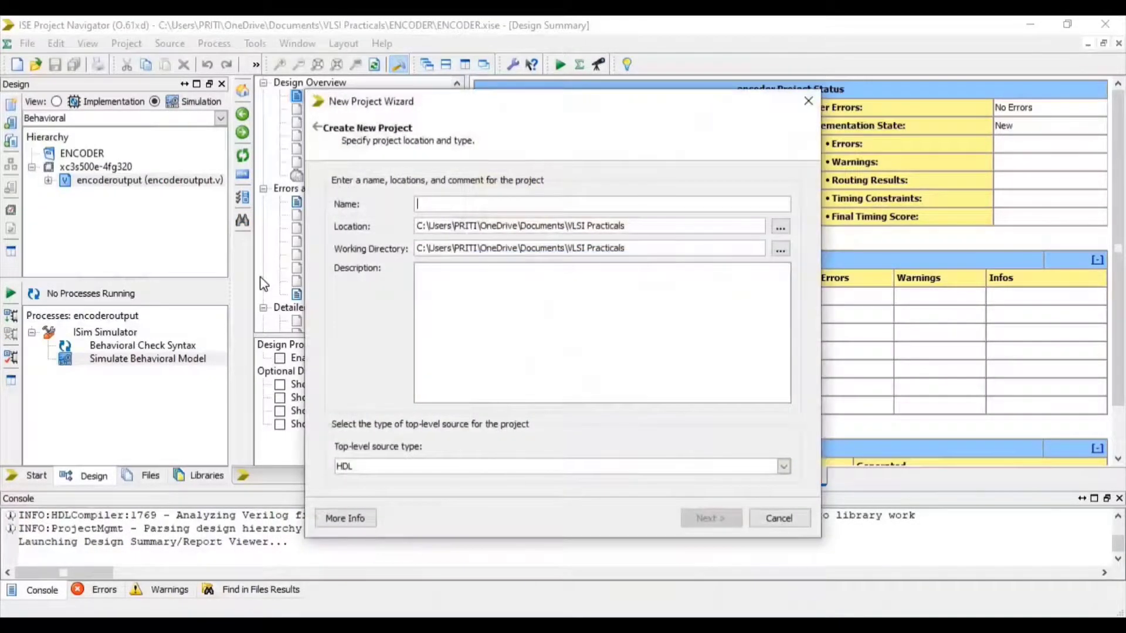
type("D")
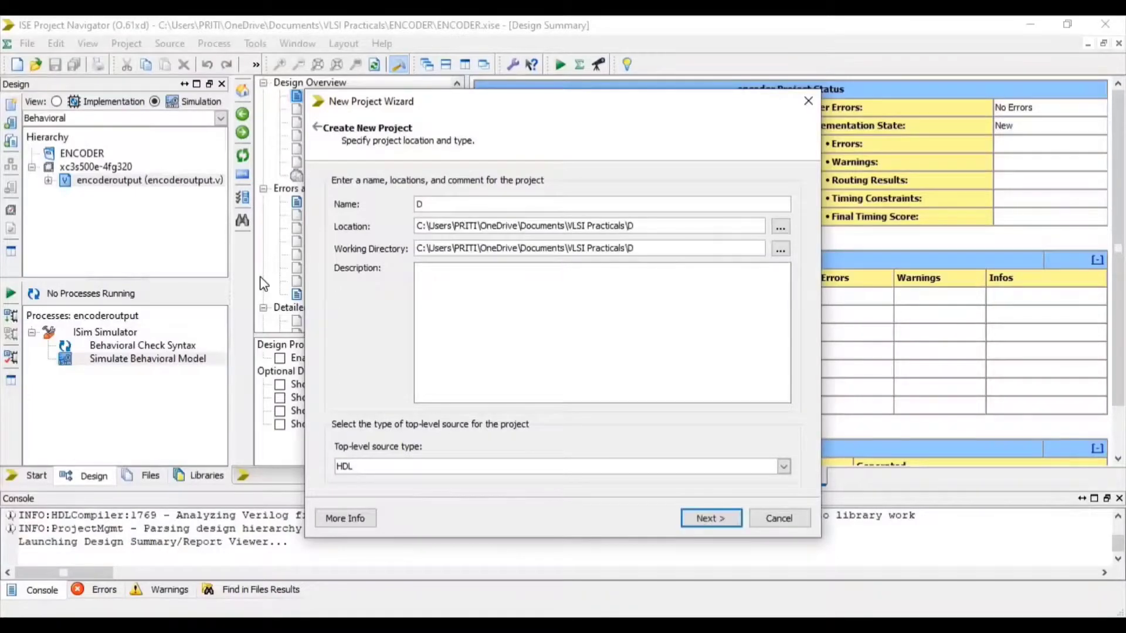
type("ECODER")
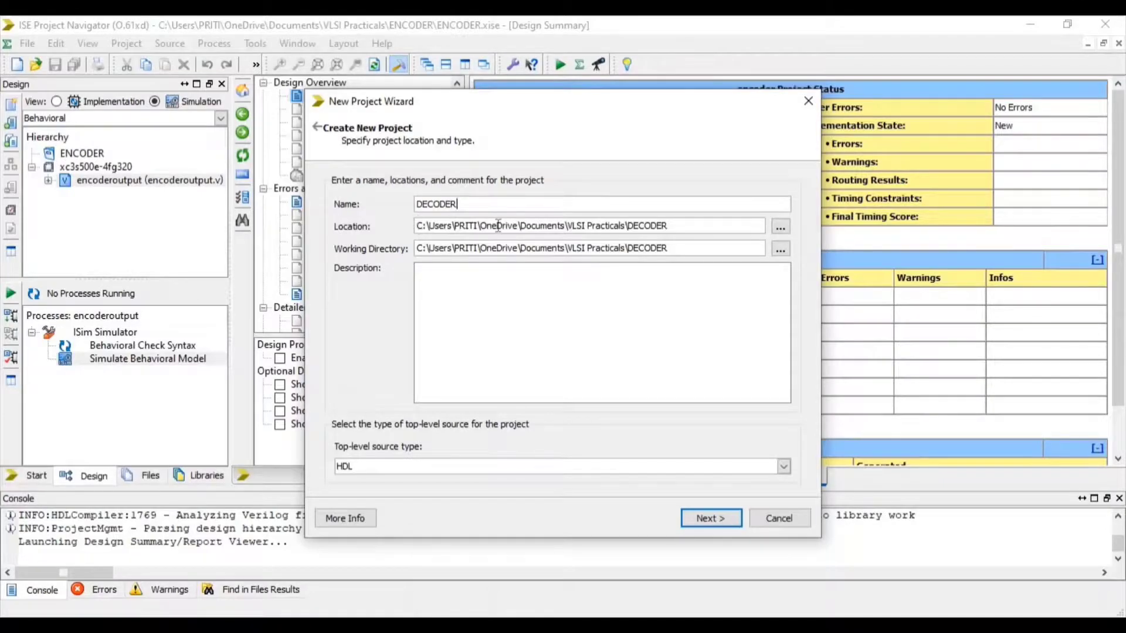
triple_click(540, 225)
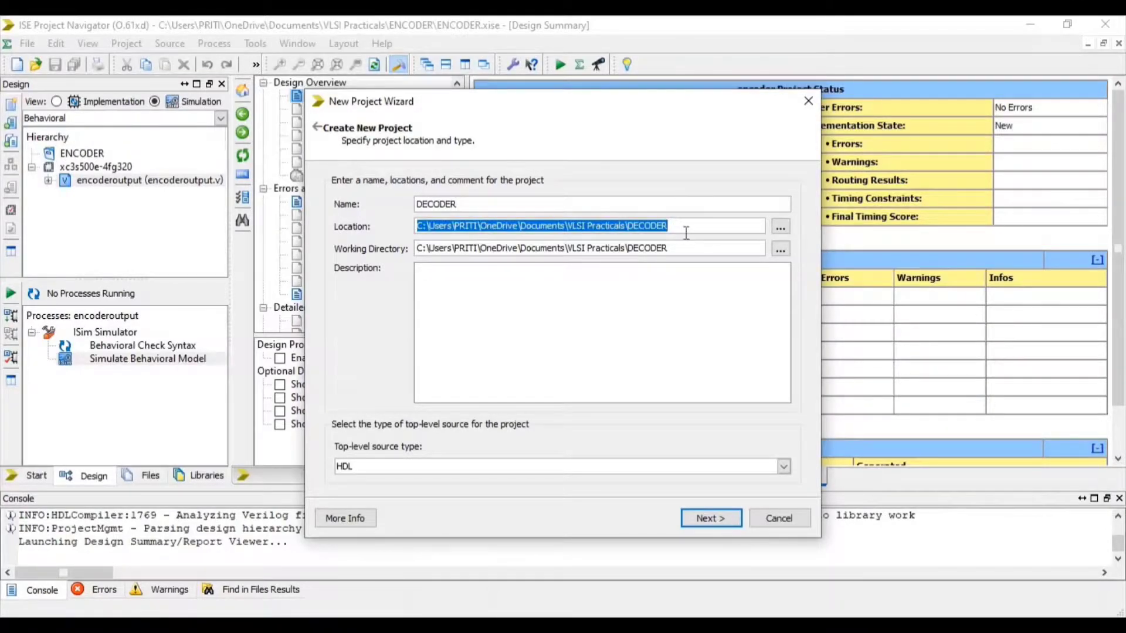
left_click(710, 517)
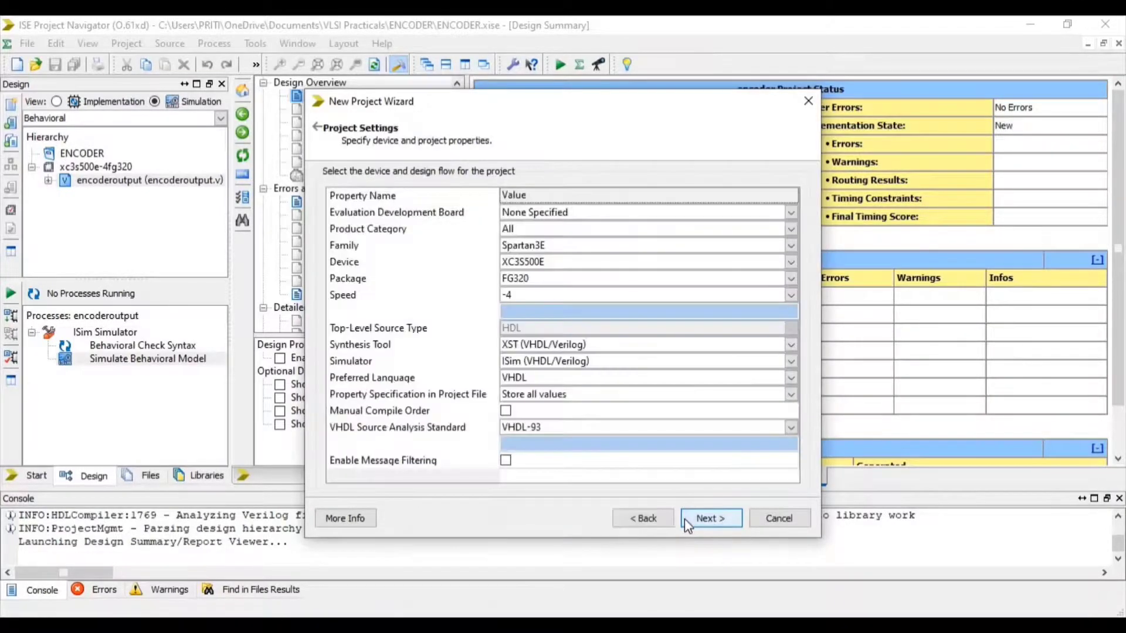
mouse_move(688, 487)
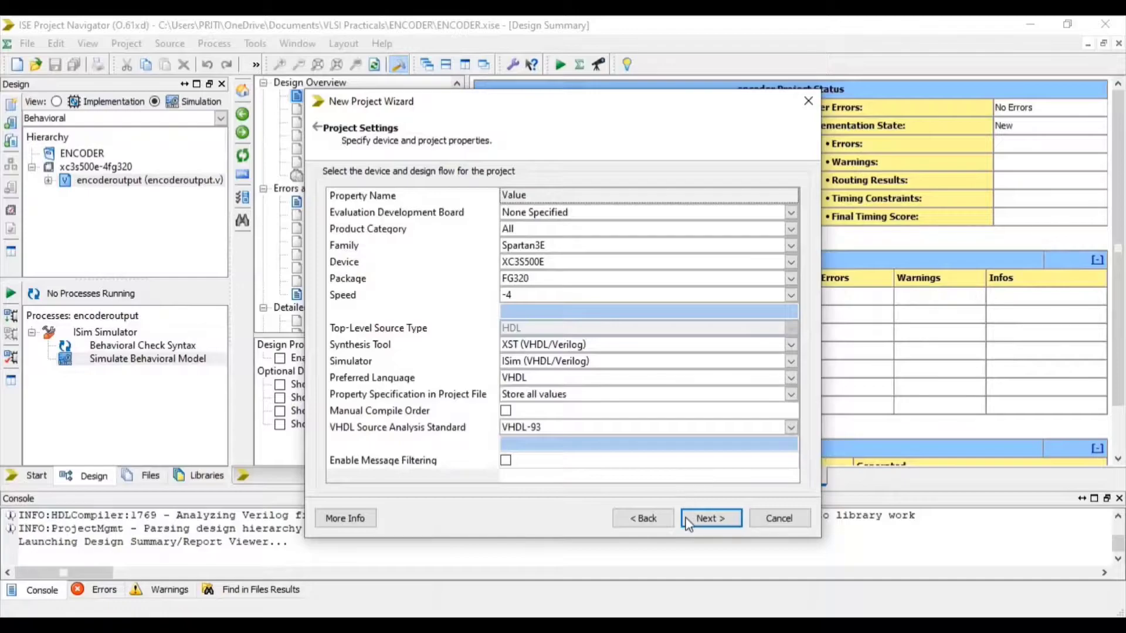
Accept the default xc3s500e-4fg320 device settings and create the DECODER project
left_click(709, 517)
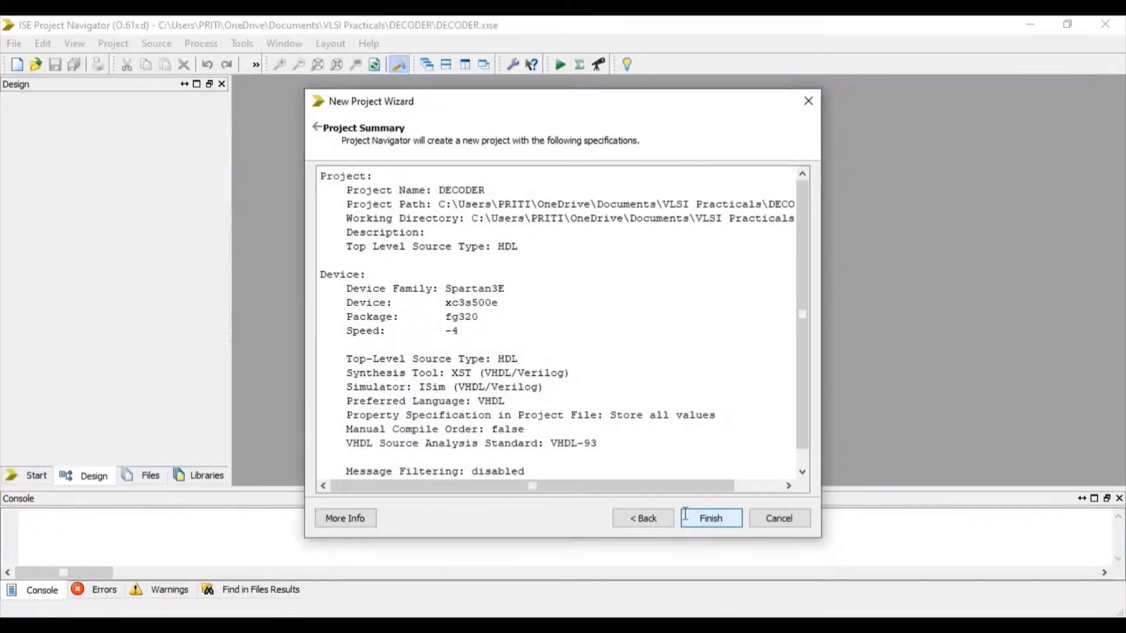
left_click(711, 517)
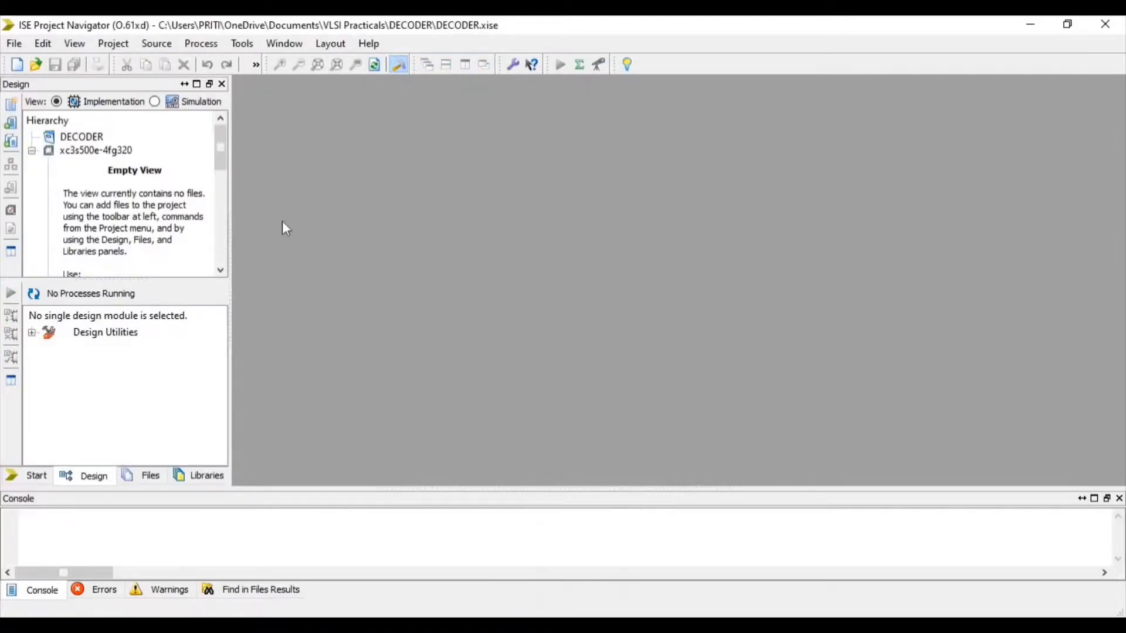
Add a new Verilog Module source named decoder.v and proceed to port definition
left_click(112, 44)
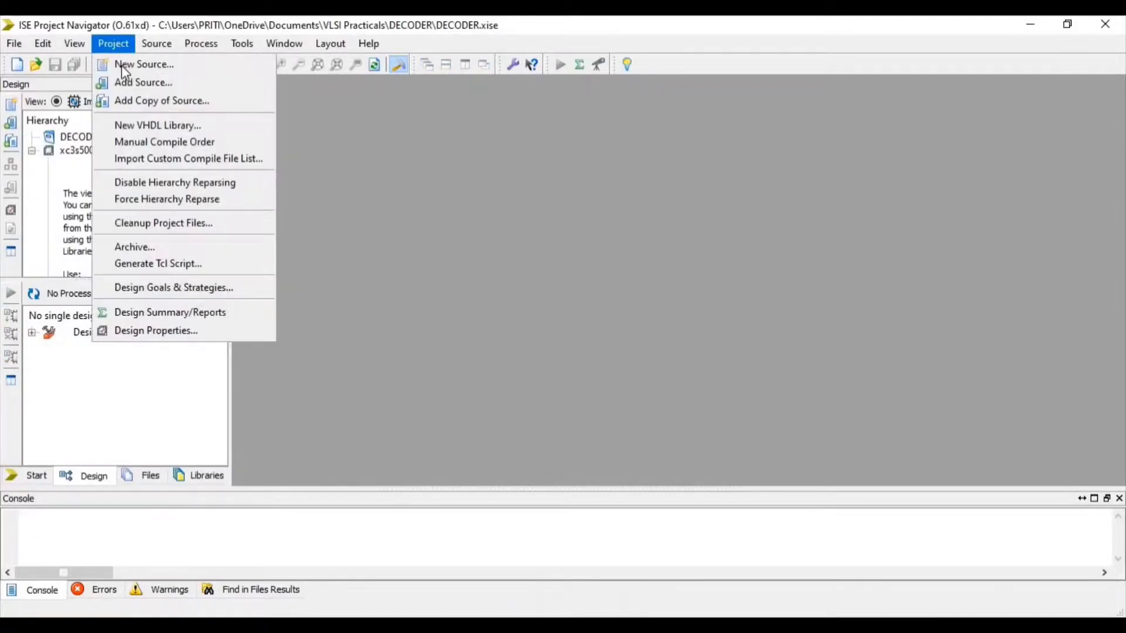
left_click(143, 63)
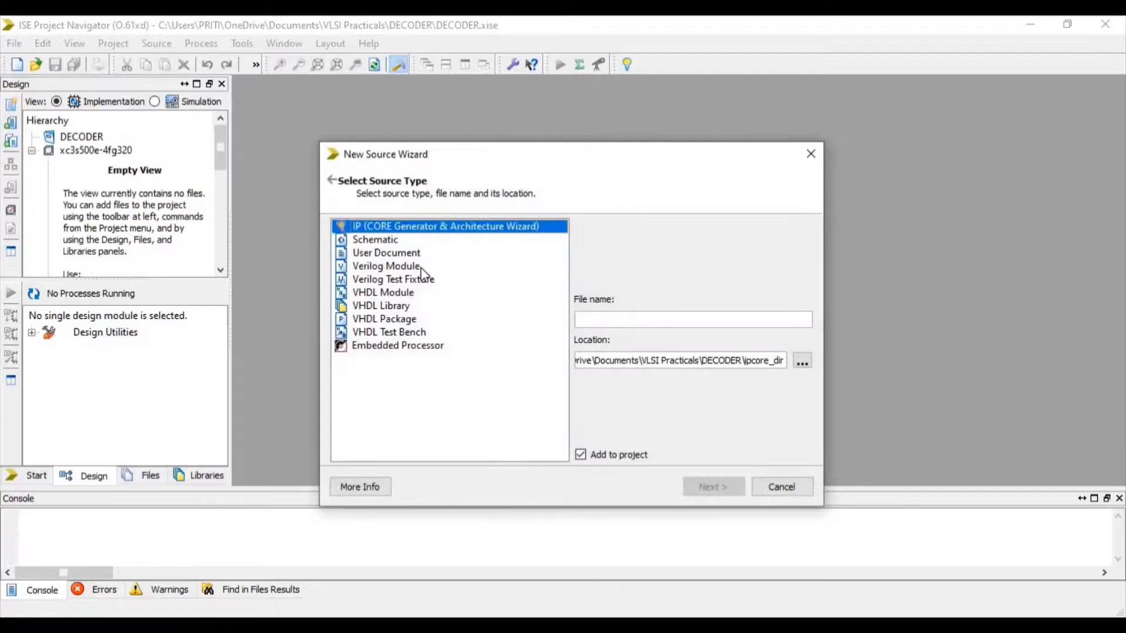
left_click(385, 266)
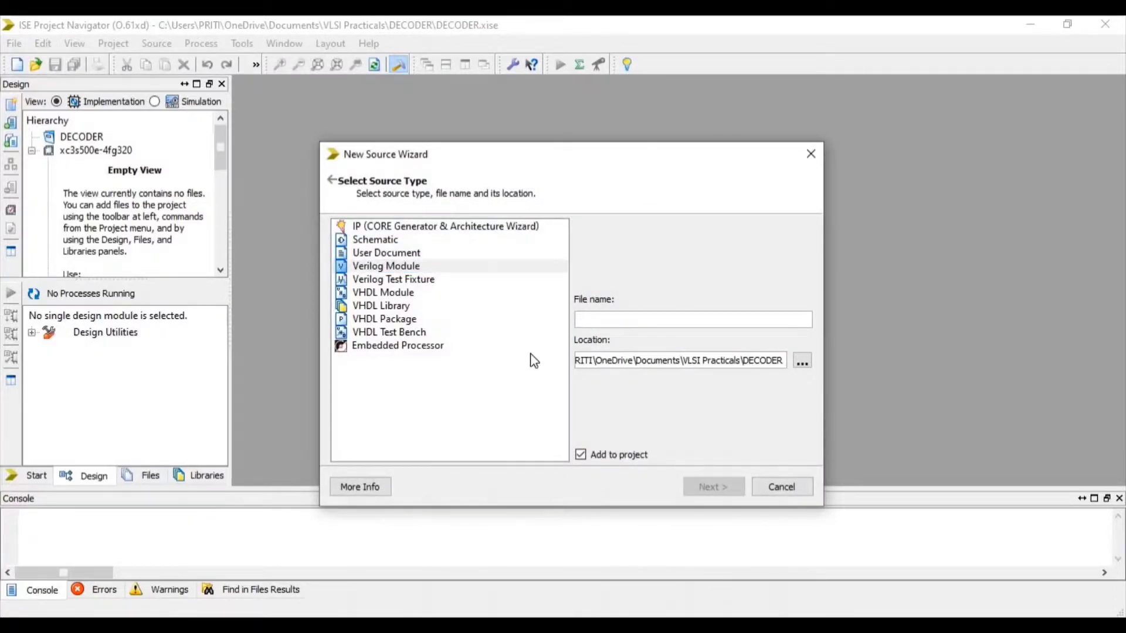
type("decoder.v")
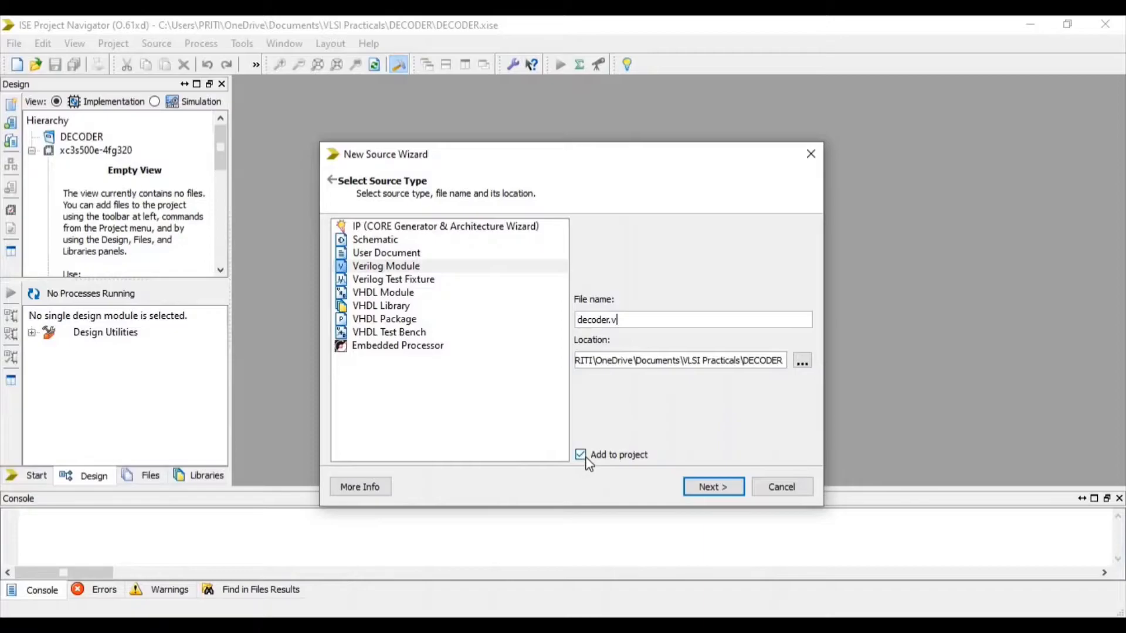
left_click(712, 487)
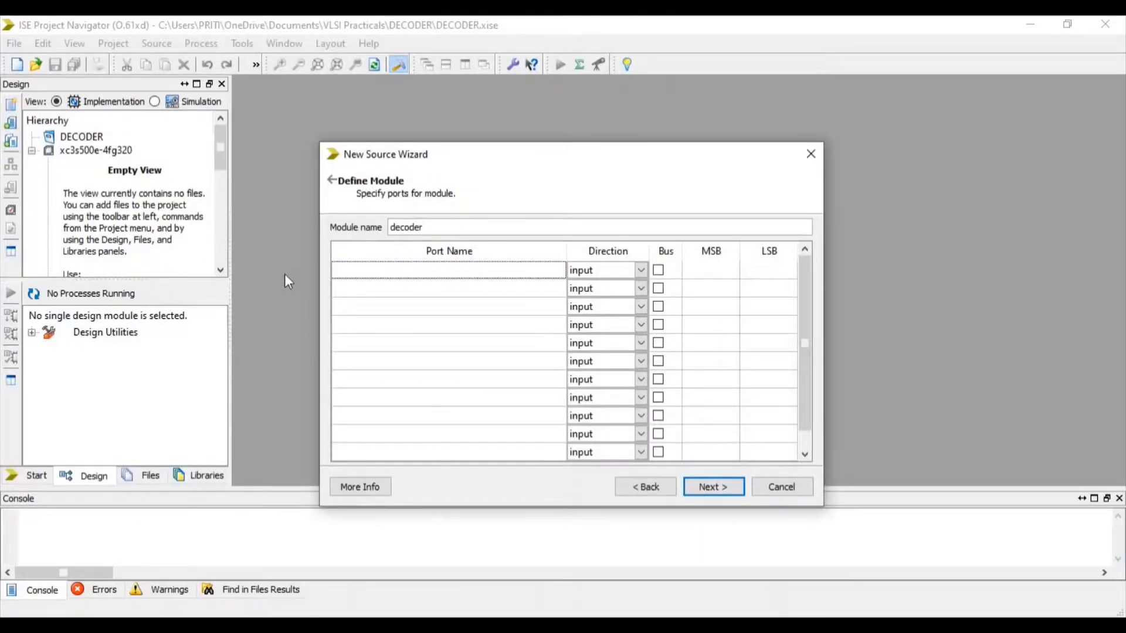
Define ports [2:0]a as input and [7:0]o as output, then create the decoder module
left_click(448, 270)
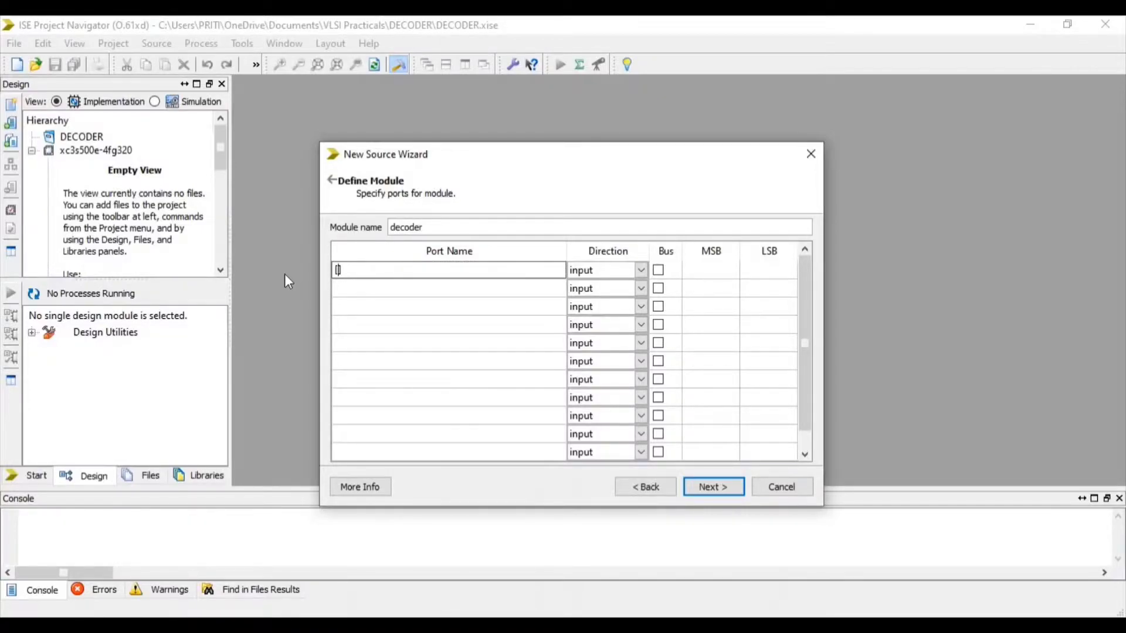
type("[2:0]a")
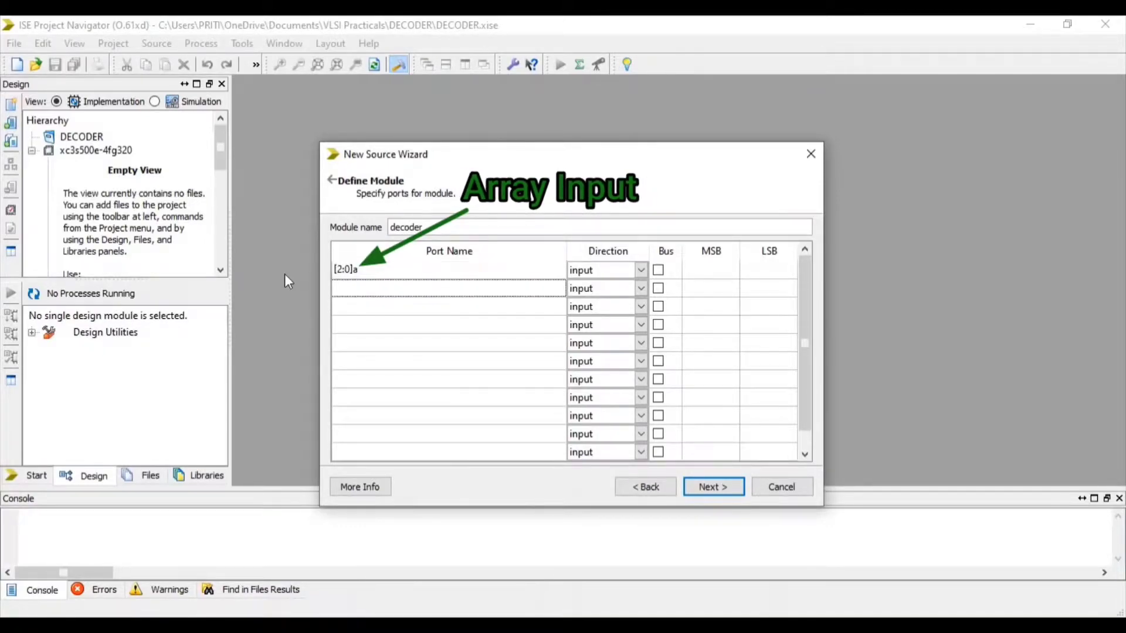
type("[]")
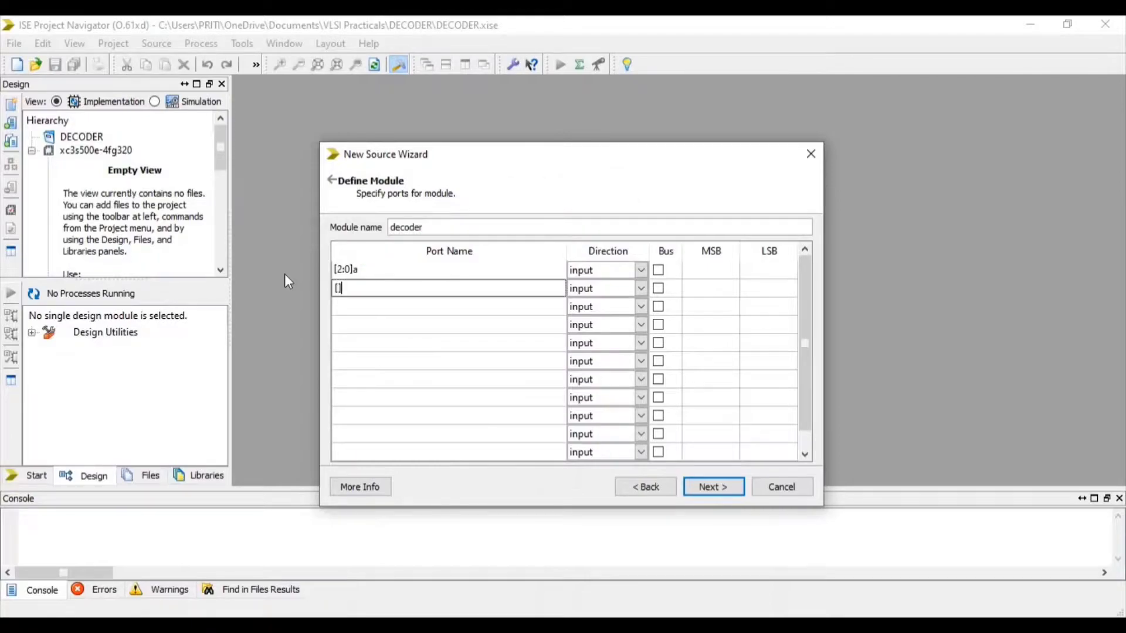
type("7:0")
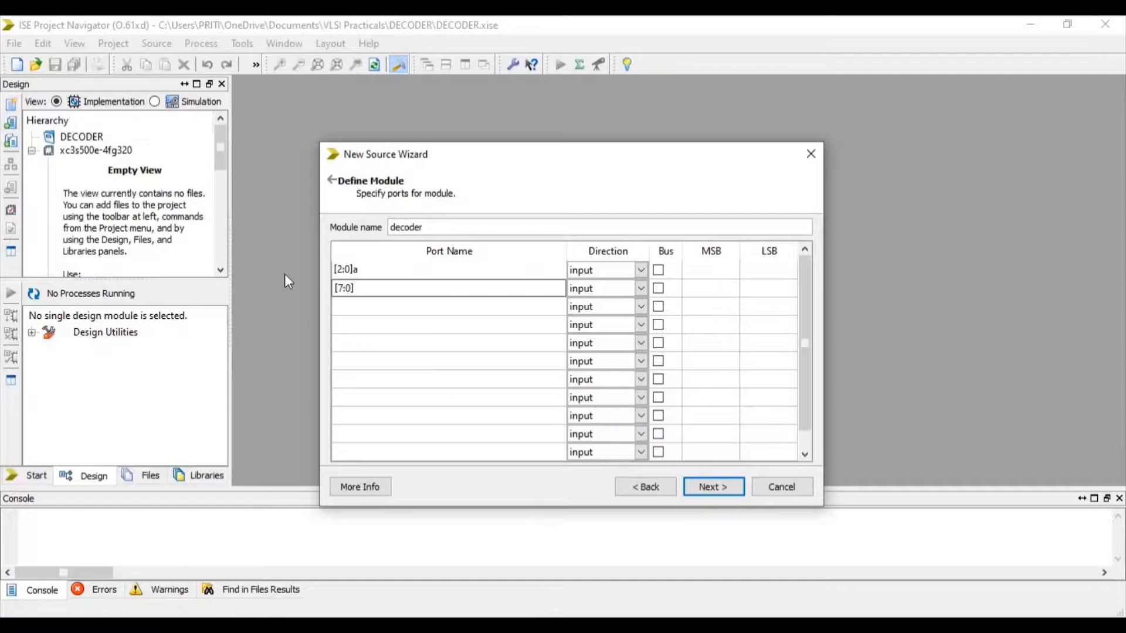
type("o")
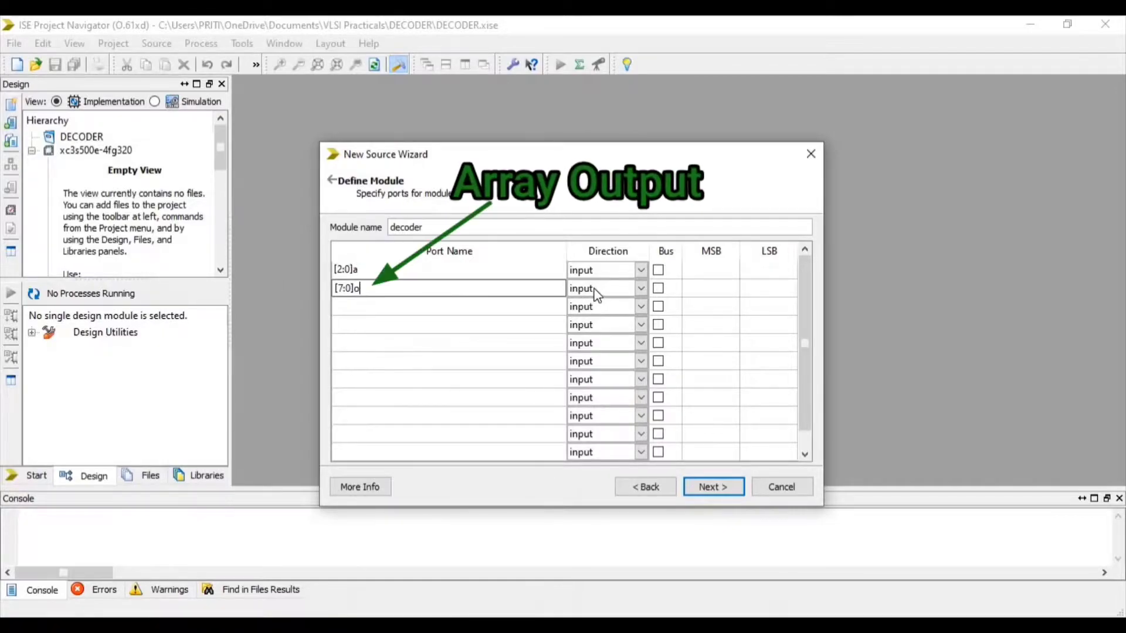
left_click(606, 289)
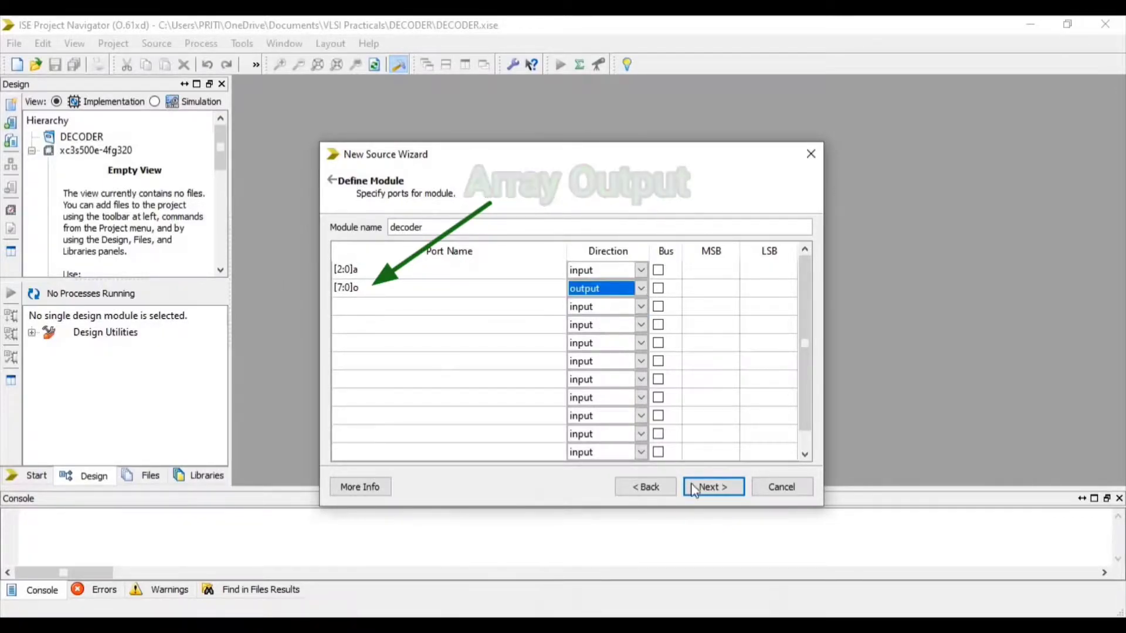
left_click(712, 486)
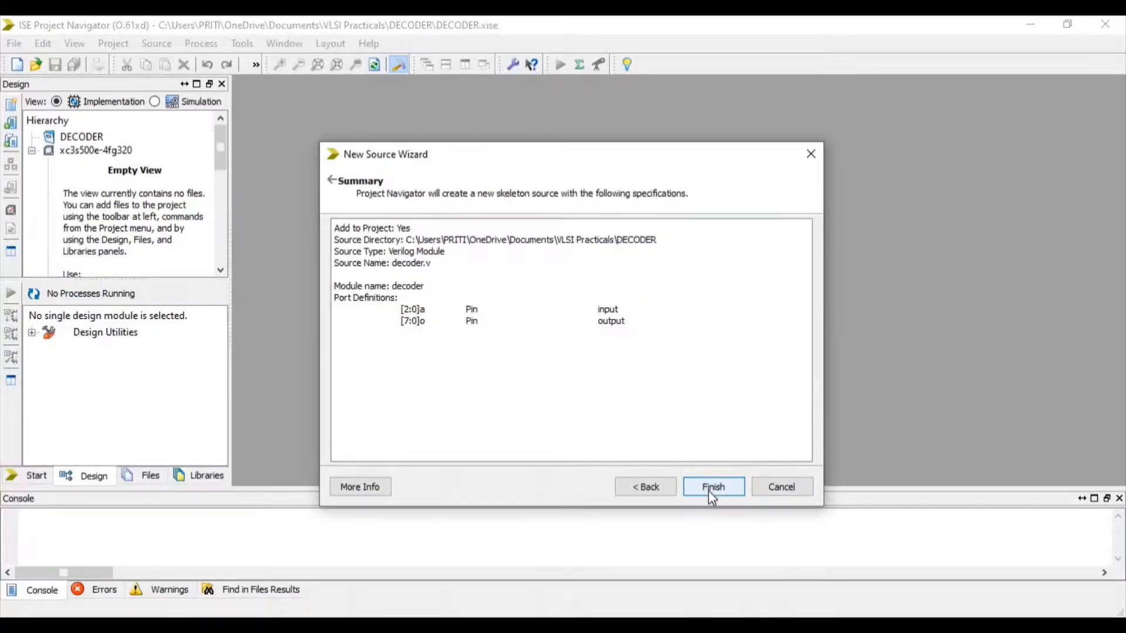
left_click(712, 486)
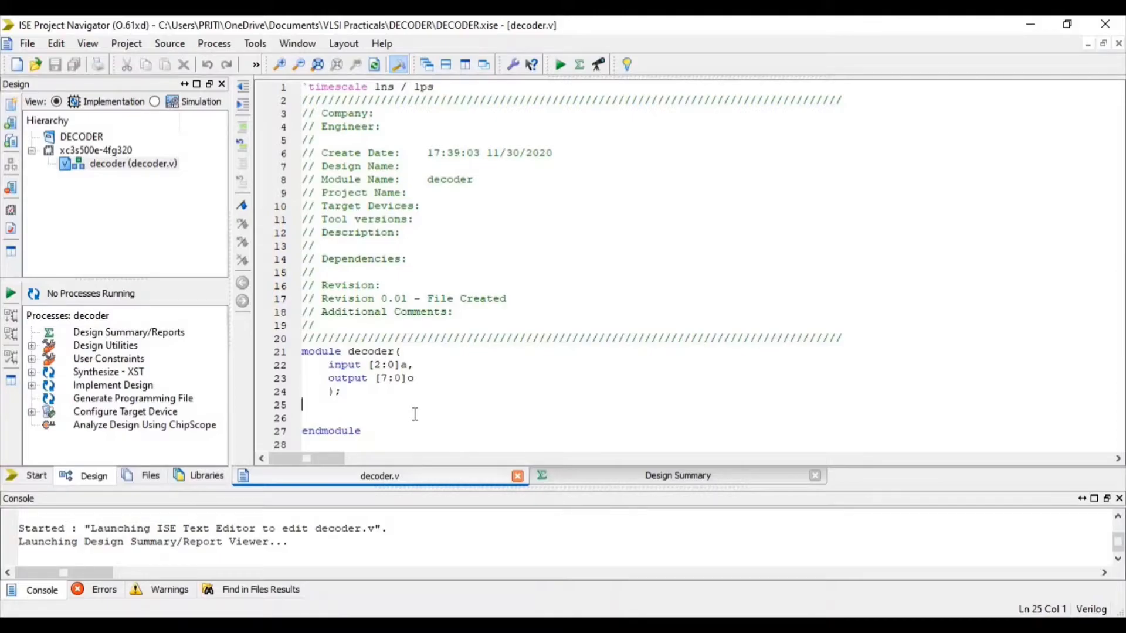
Declare reg [7:0]o; and add the always block with a one-hot case on a
type("reg")
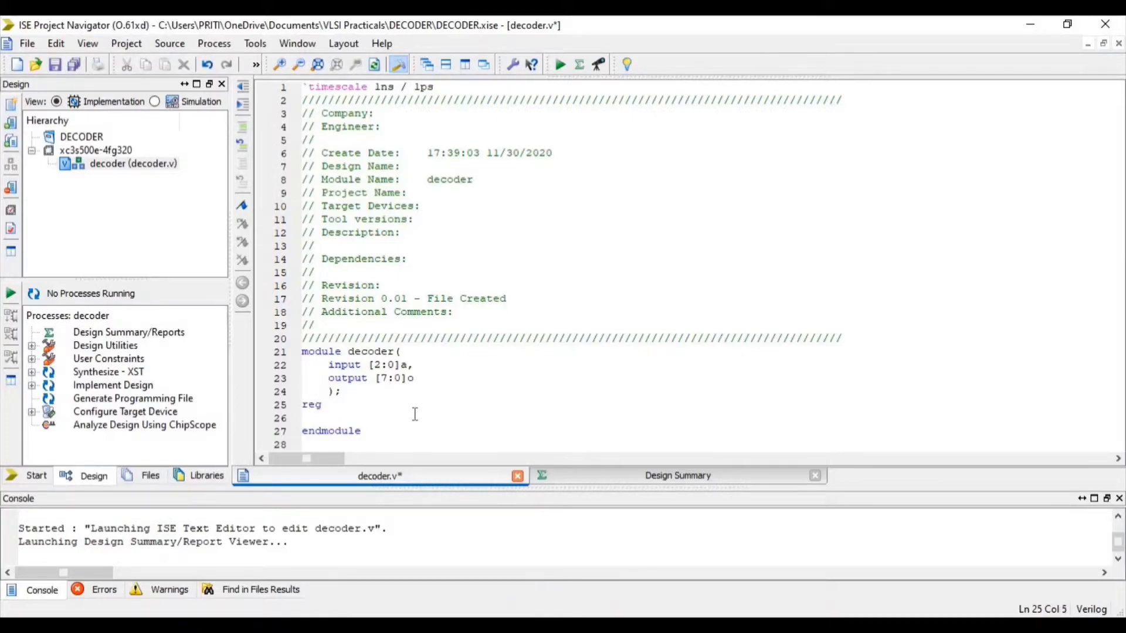
type("[]")
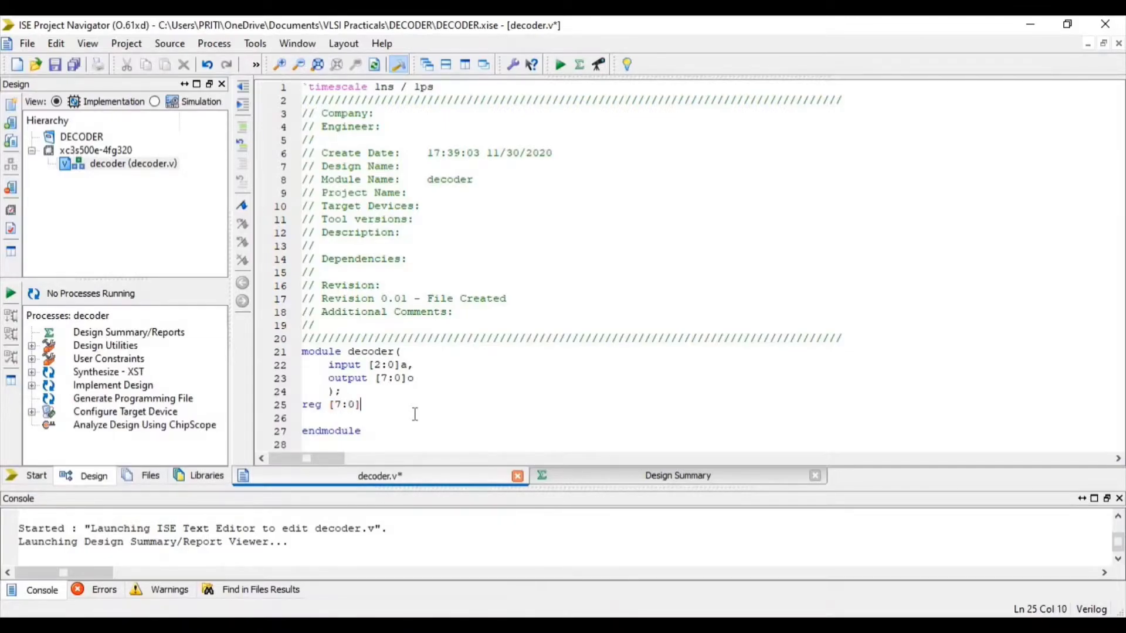
type("o;")
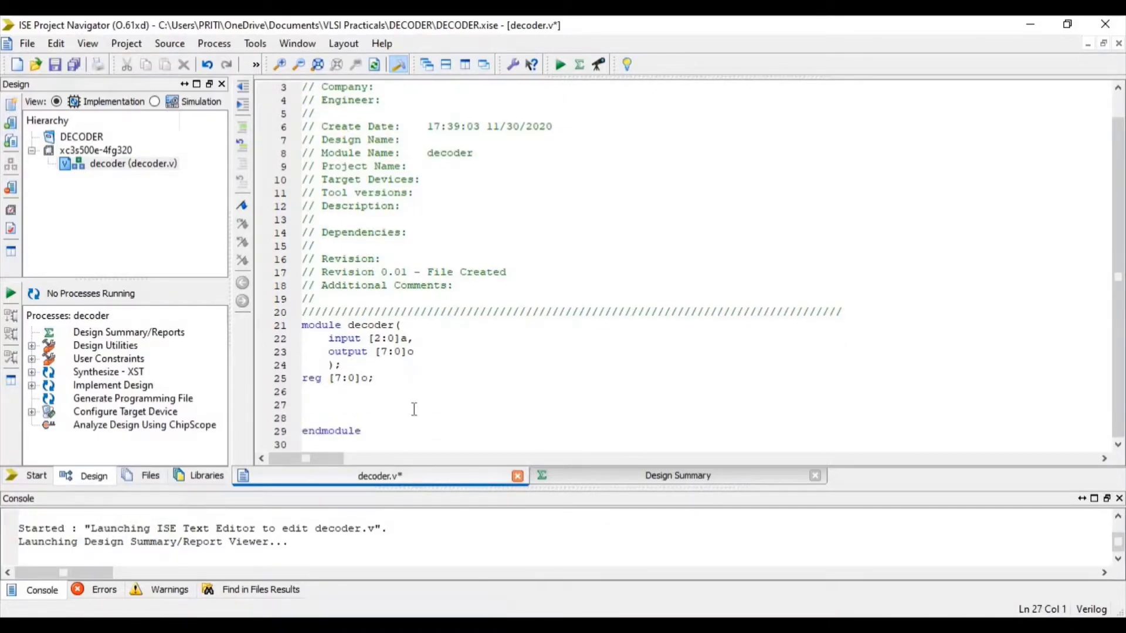
mouse_move(614, 578)
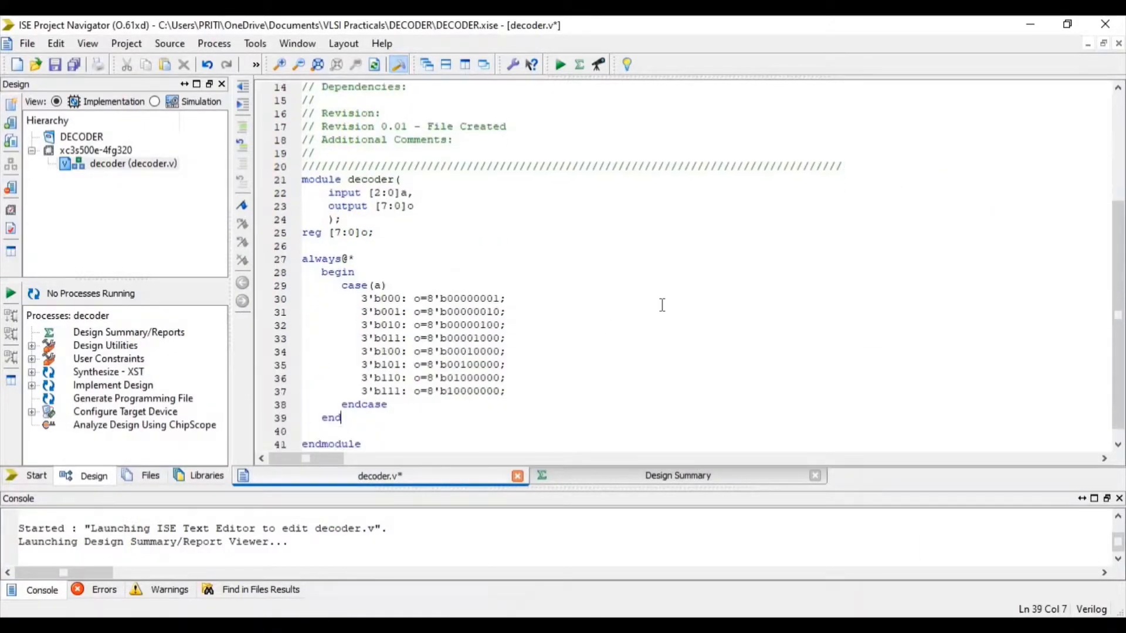
scroll("down", 3)
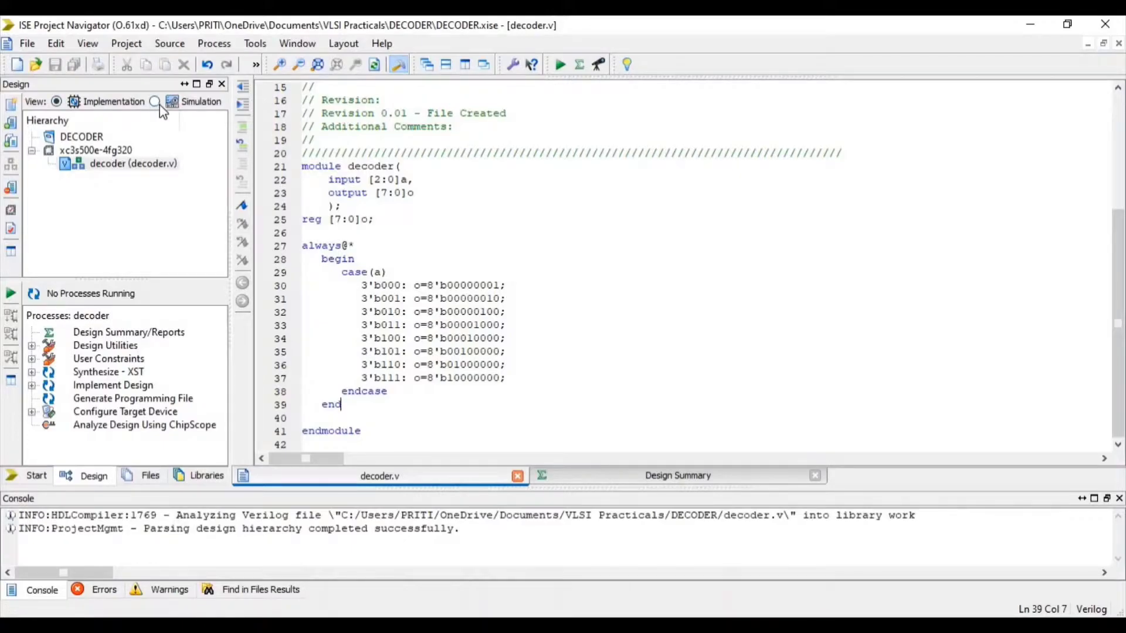
In Simulation view, run Behavioral Check Syntax on decoder under ISim Simulator
left_click(155, 101)
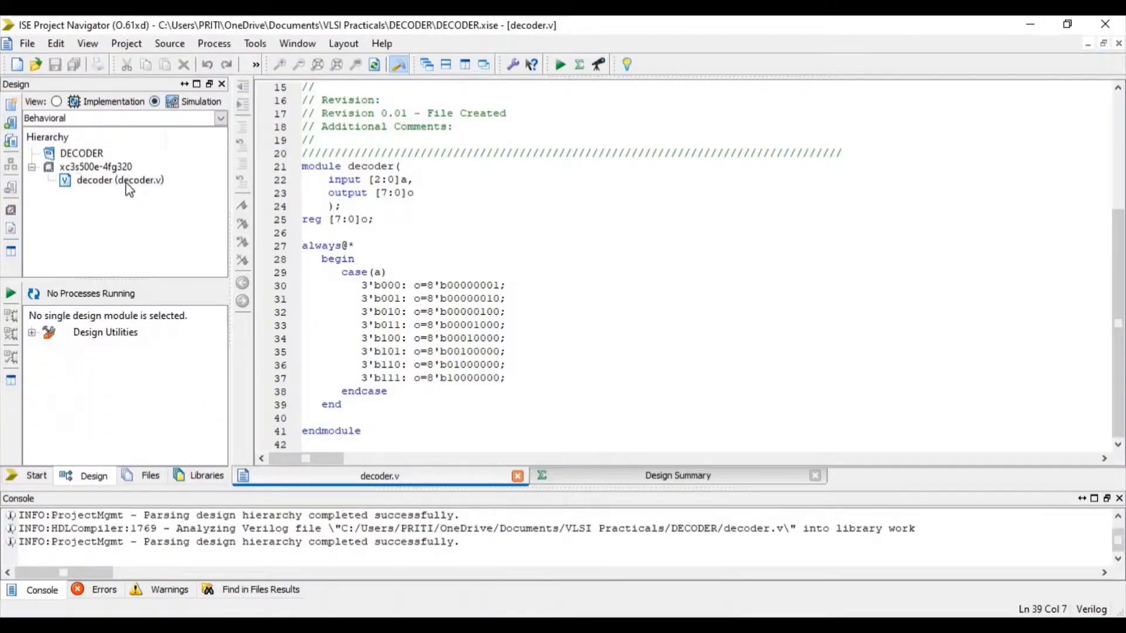
left_click(120, 180)
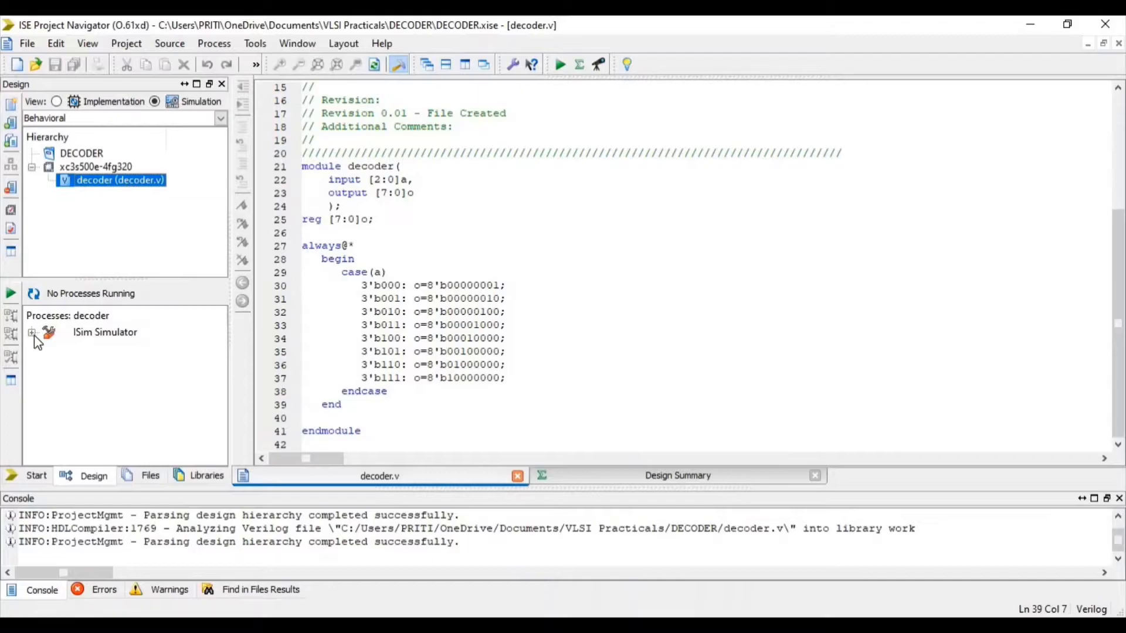
left_click(31, 332)
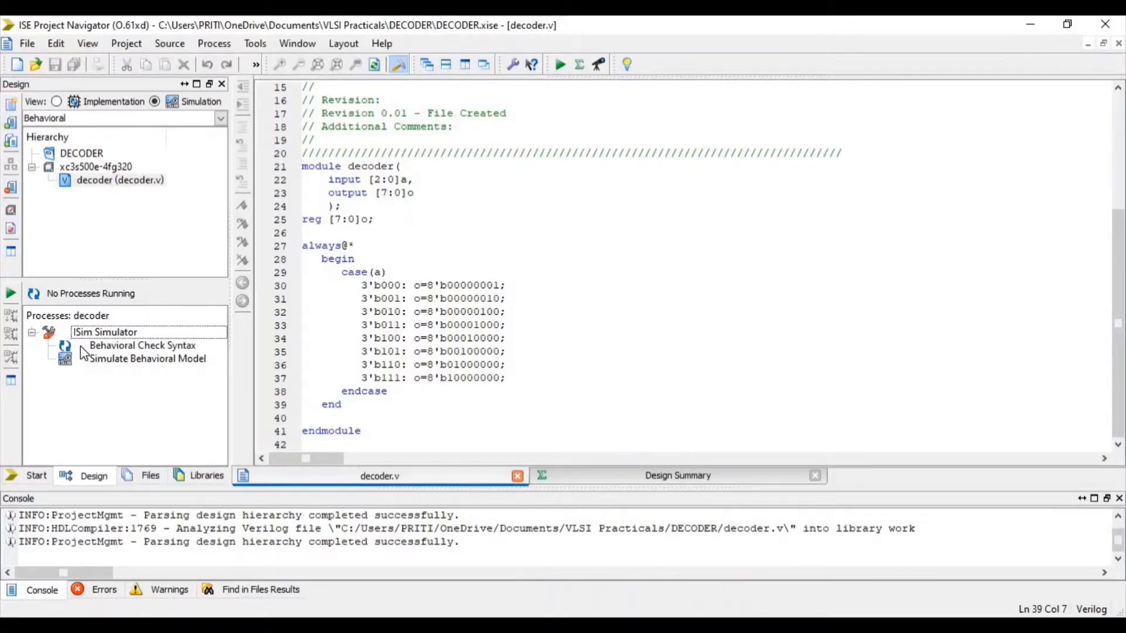
double_click(142, 345)
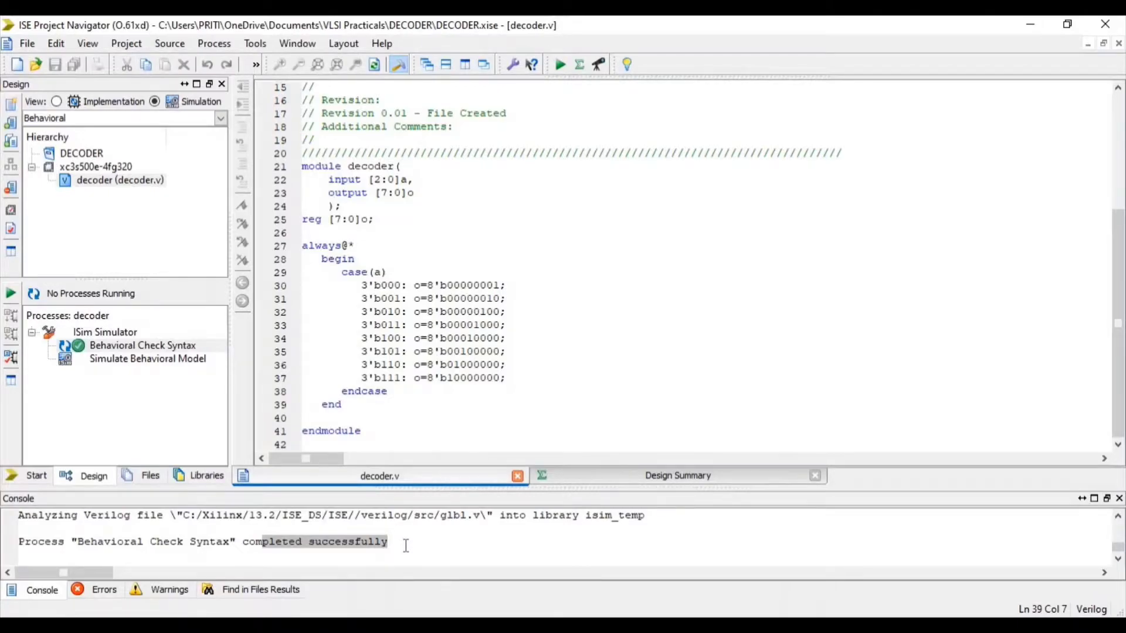
left_click(126, 43)
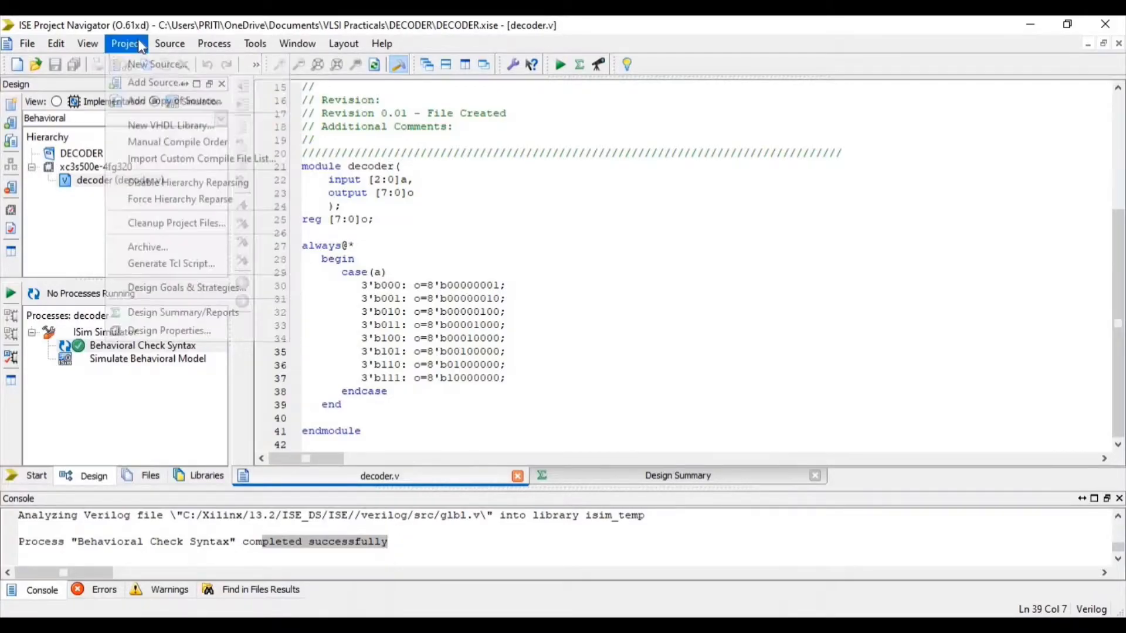
Add a Verilog Test Fixture named decoderoutput.v associated with the decoder module
left_click(156, 64)
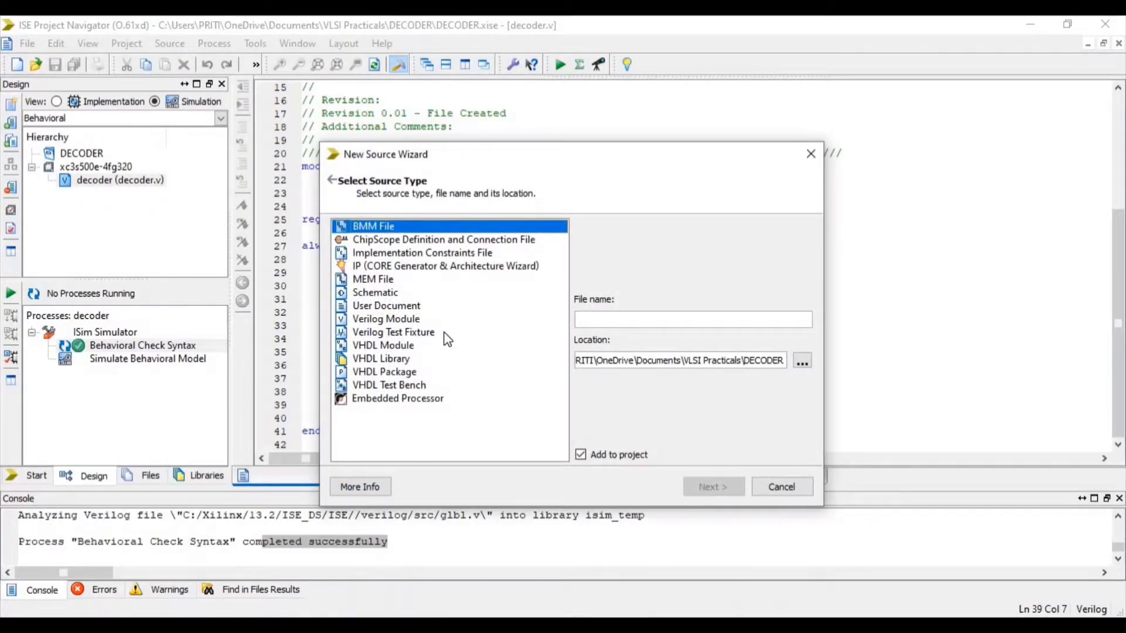
left_click(393, 332)
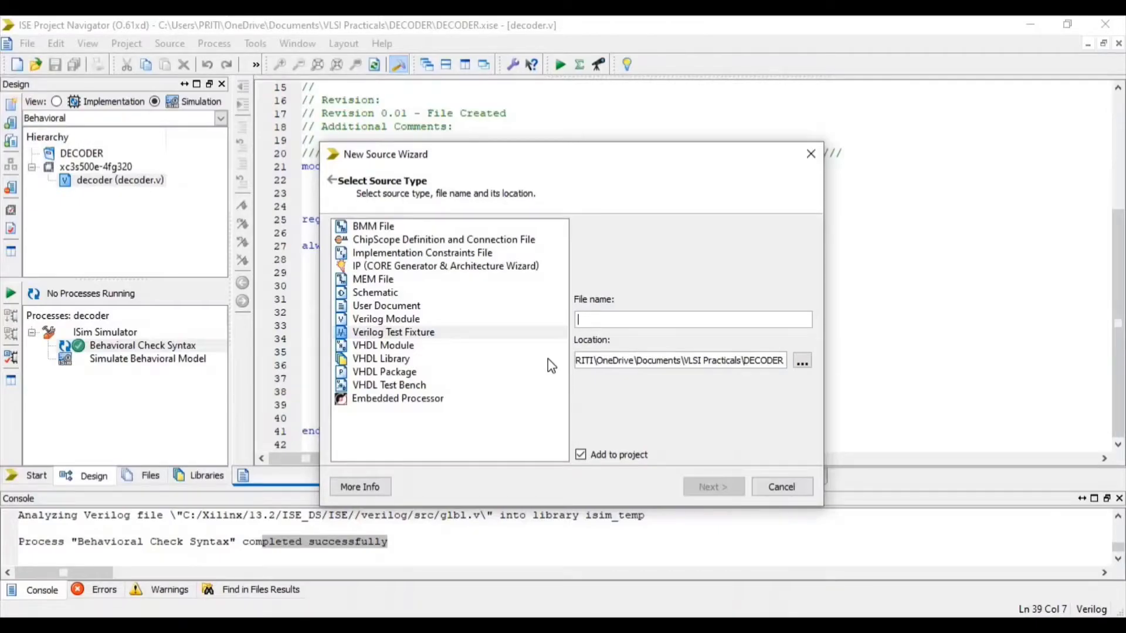
type("decoderoutput.v")
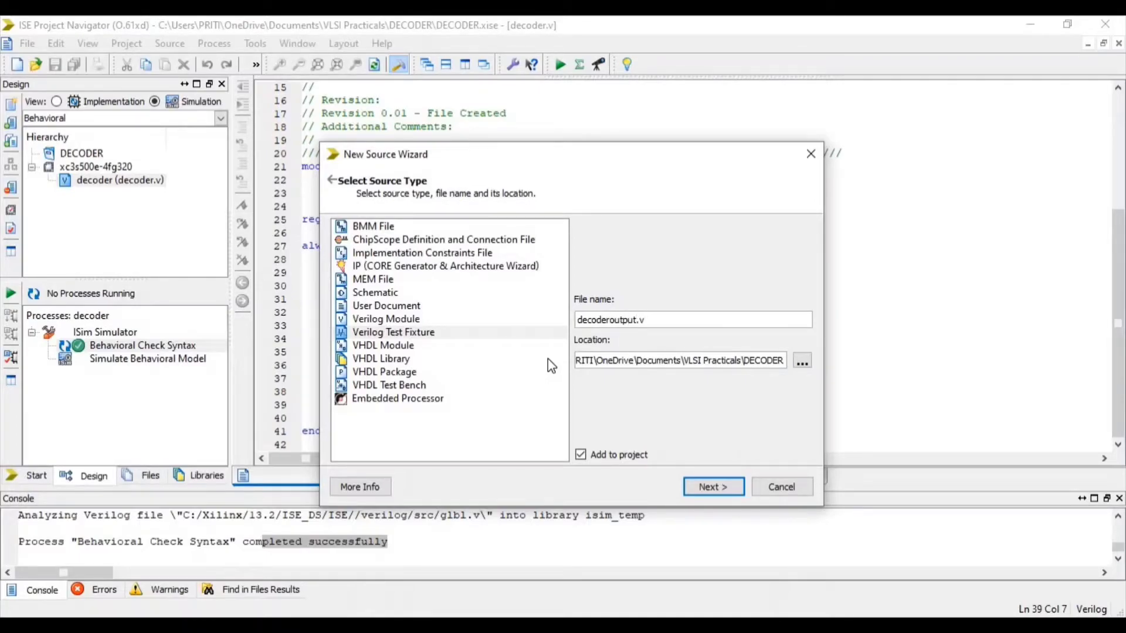
mouse_move(585, 469)
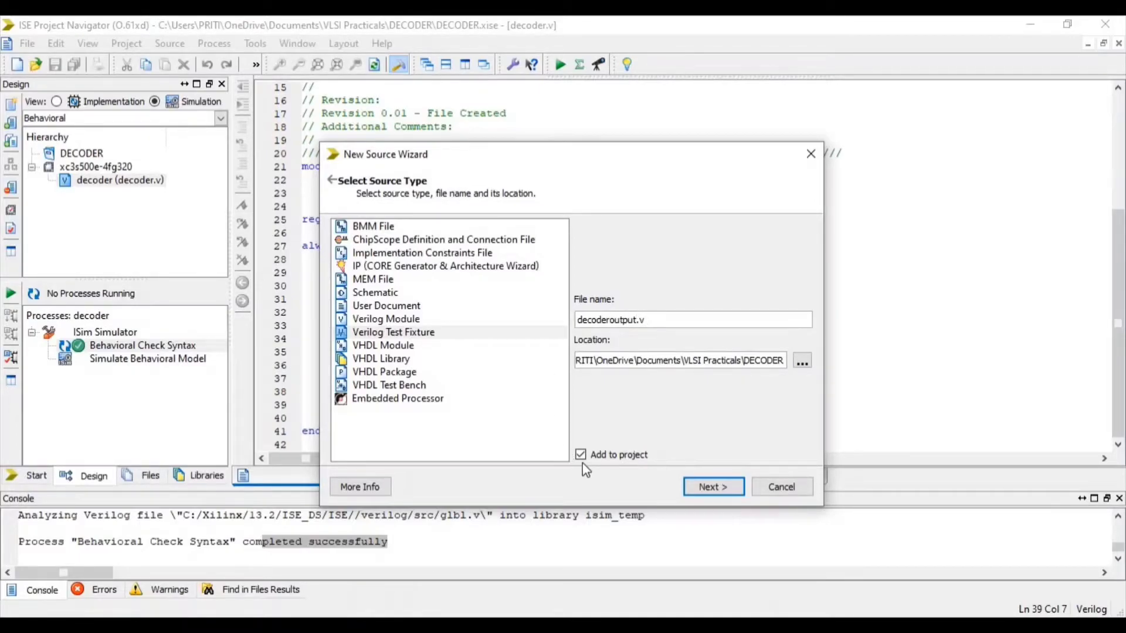
mouse_move(699, 487)
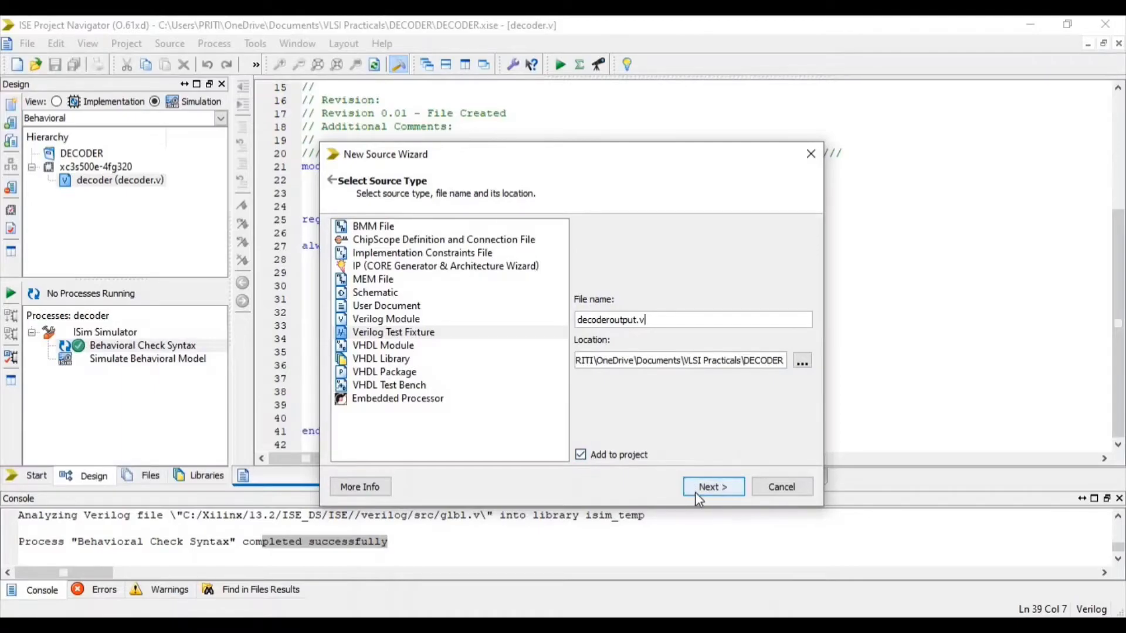
left_click(712, 487)
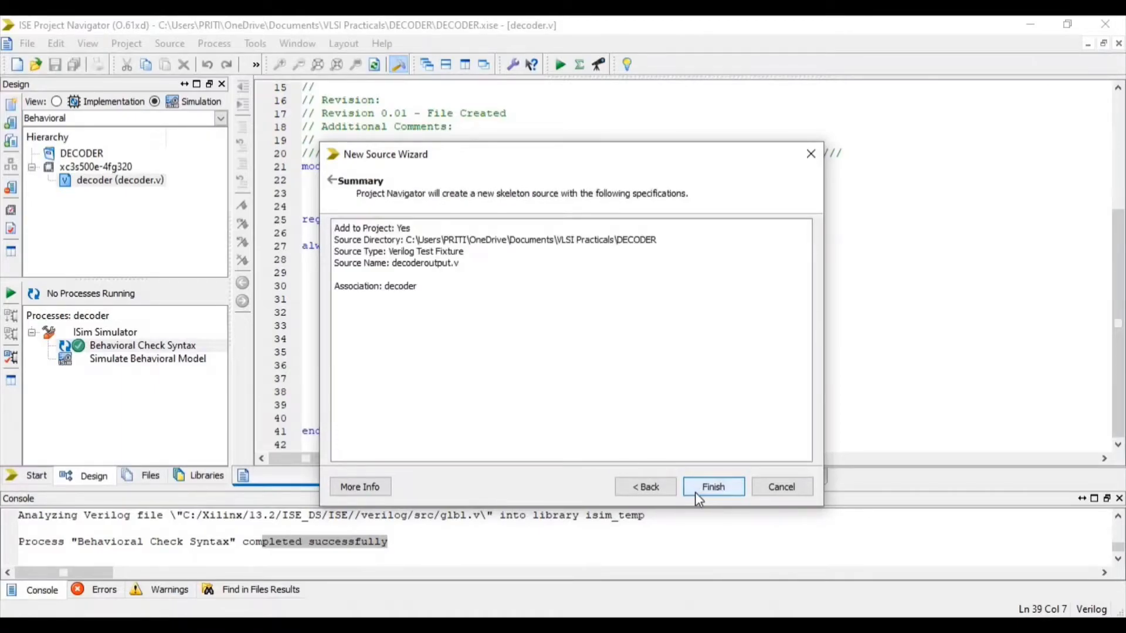
left_click(712, 486)
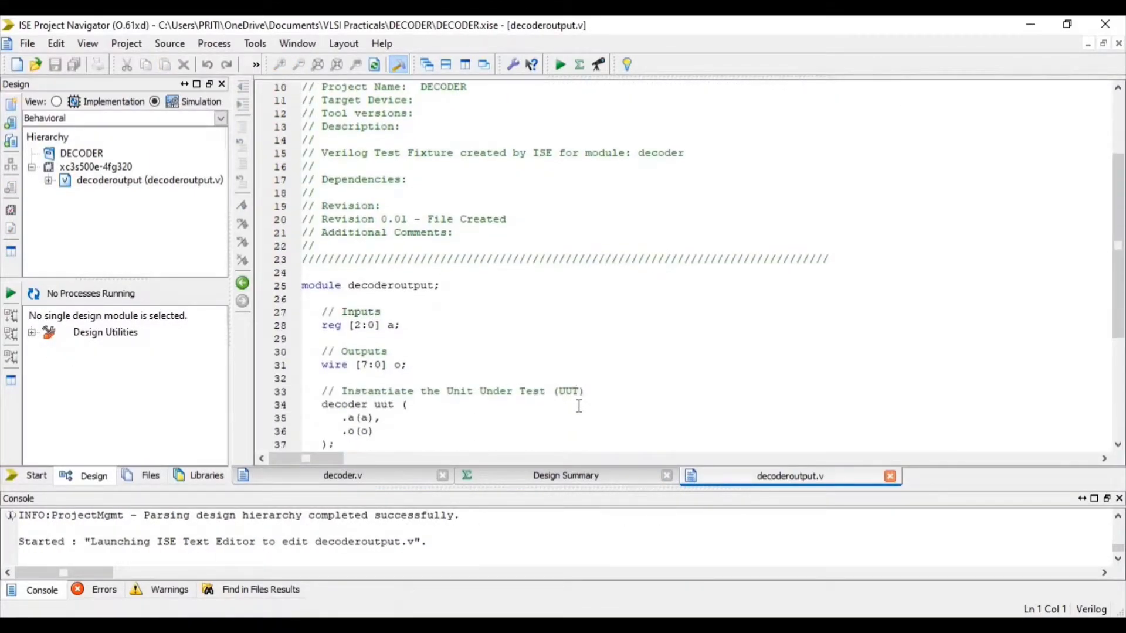
Set a = 3'b000 and step it to 3'b111 with #100 delays, then save the fixture
scroll("down", 3)
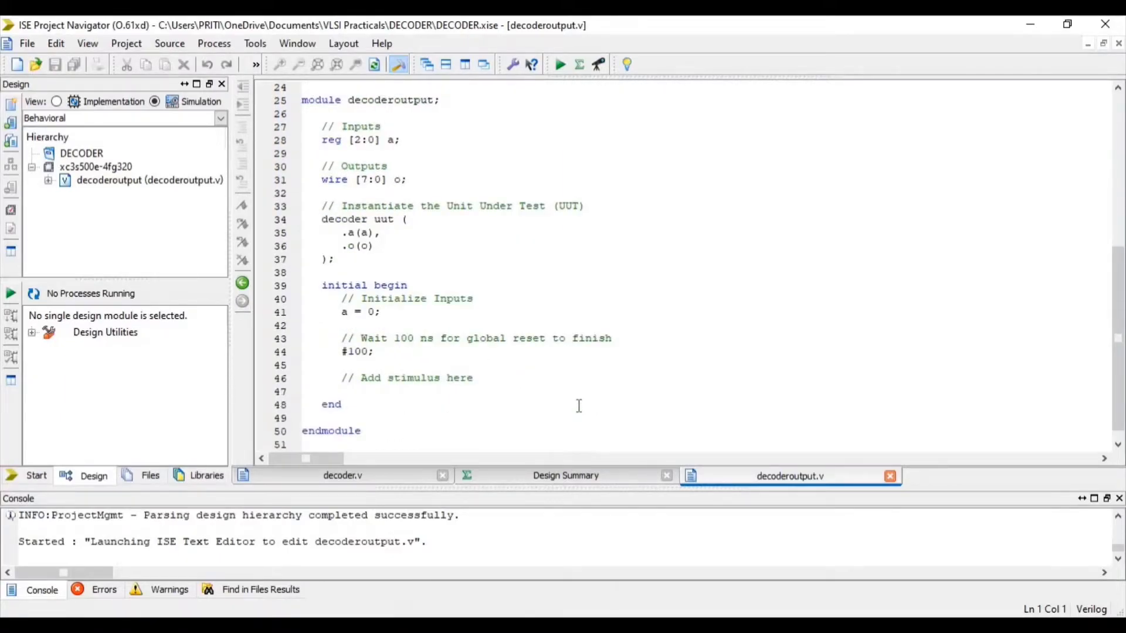
mouse_move(564, 395)
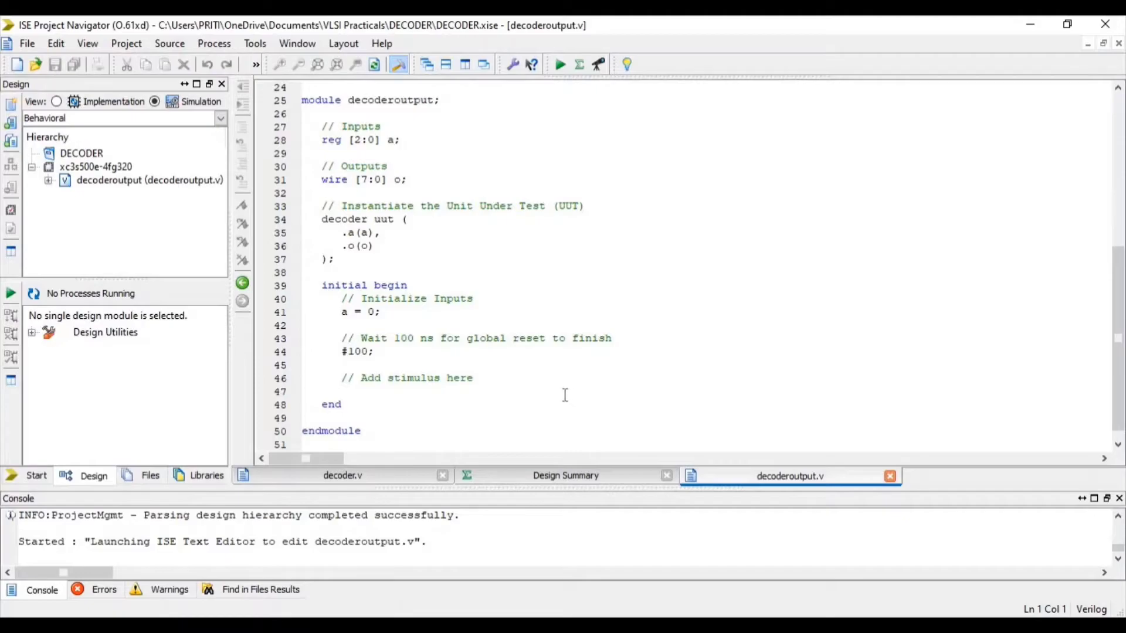
left_click(372, 312)
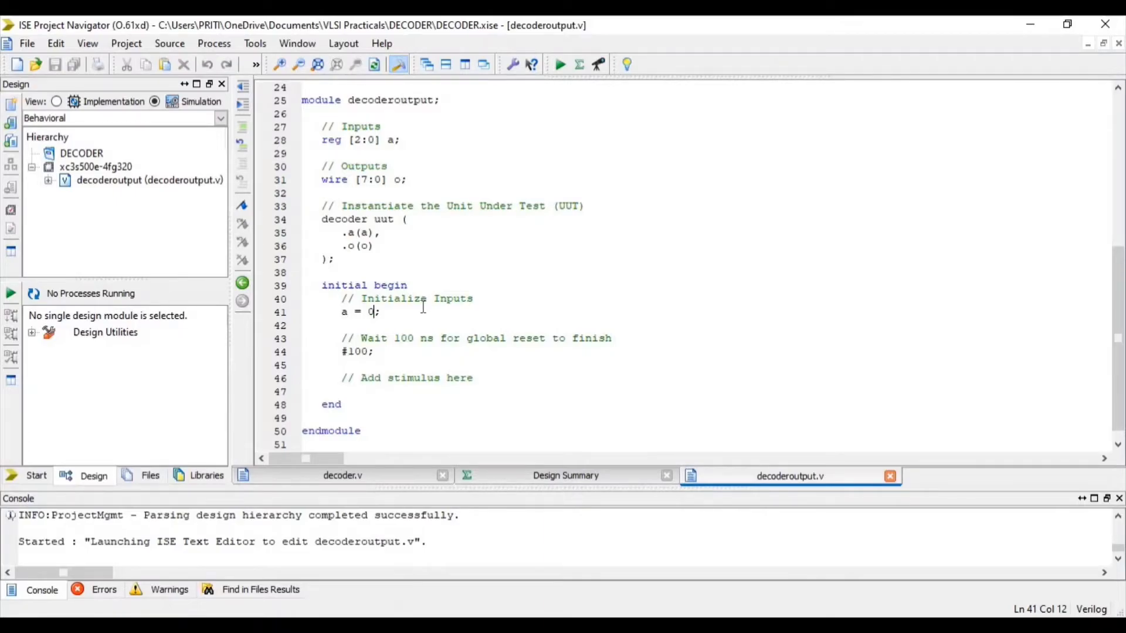
type("3")
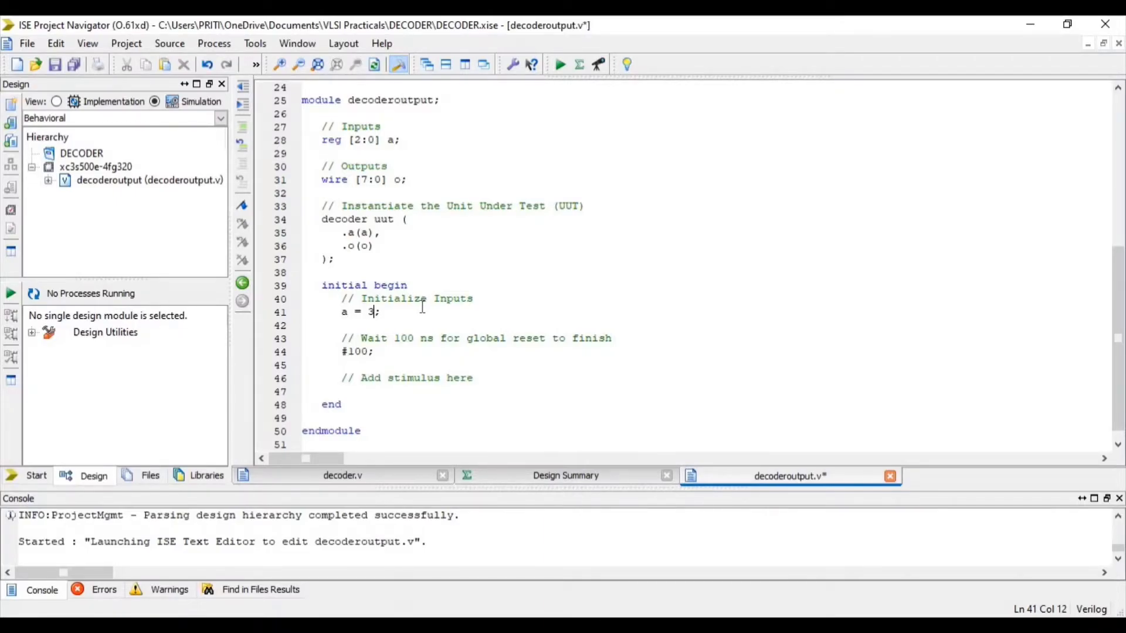
type("'b00")
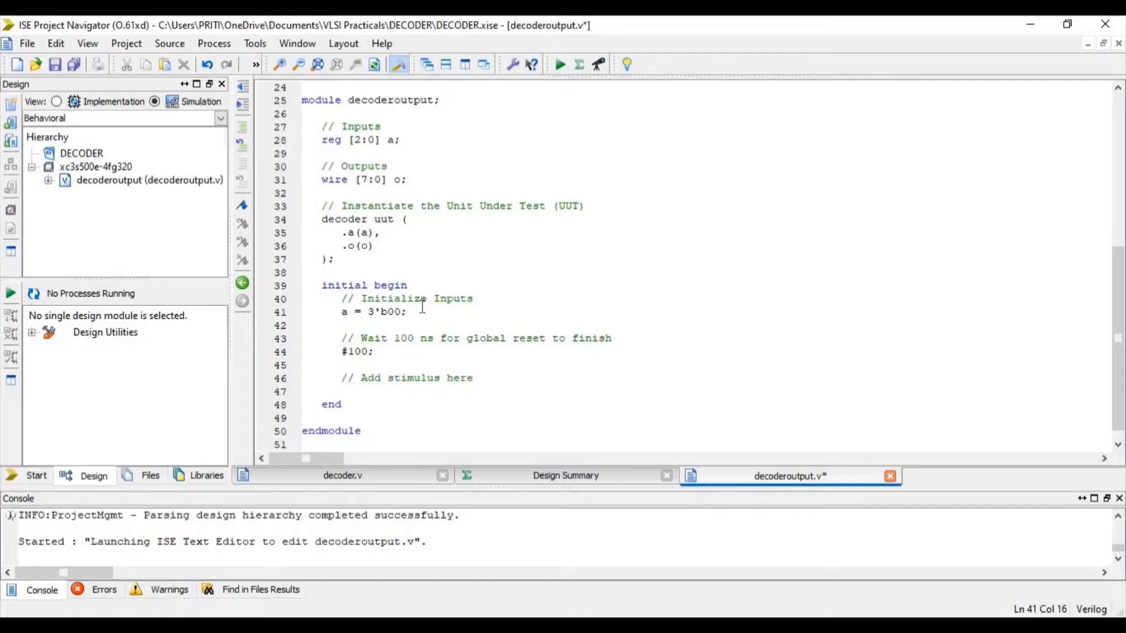
type("0")
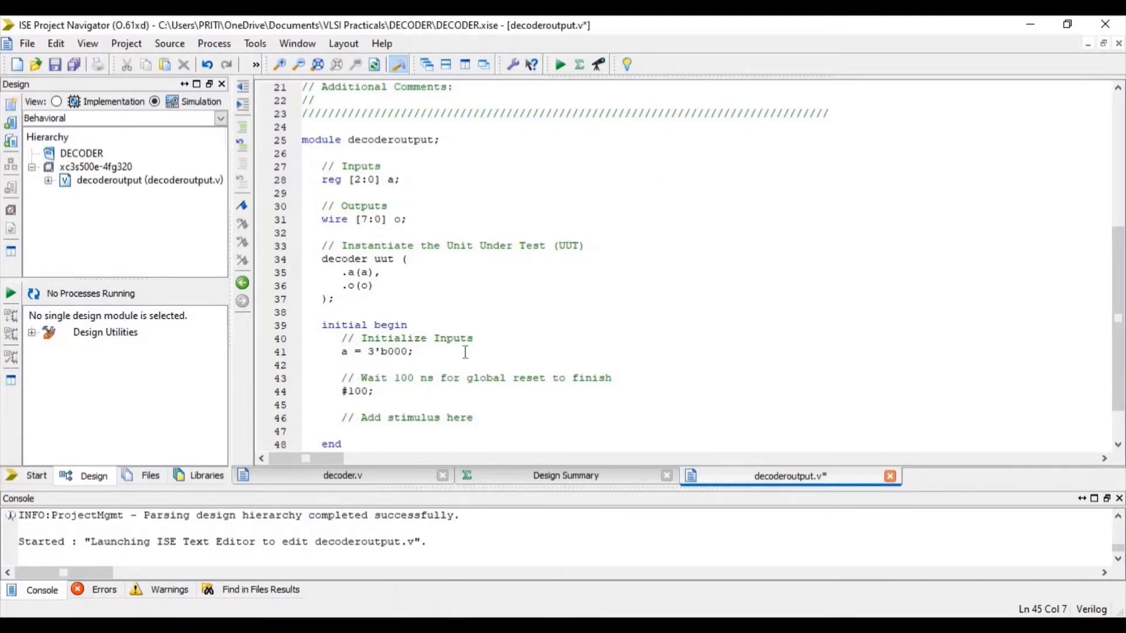
key("enter")
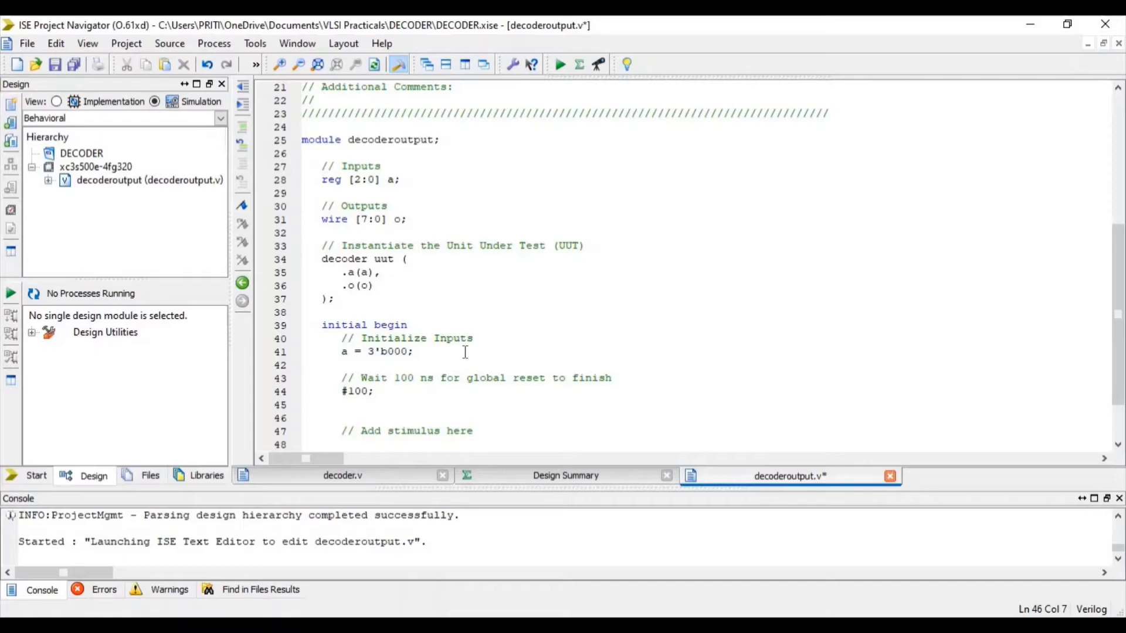
scroll("down", 3)
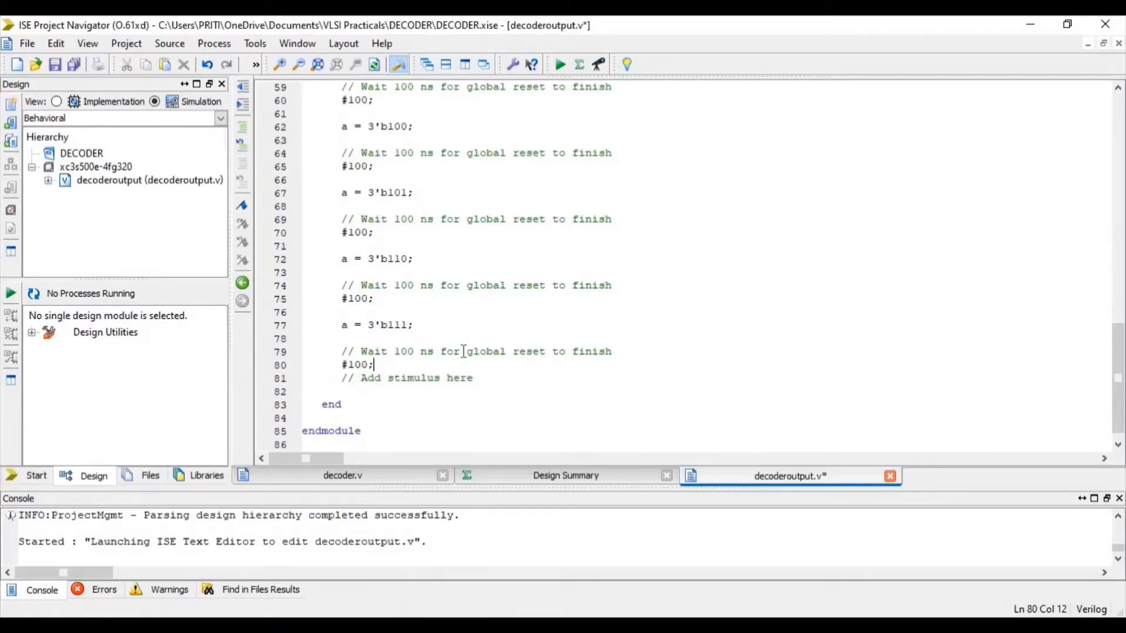
key("Enter")
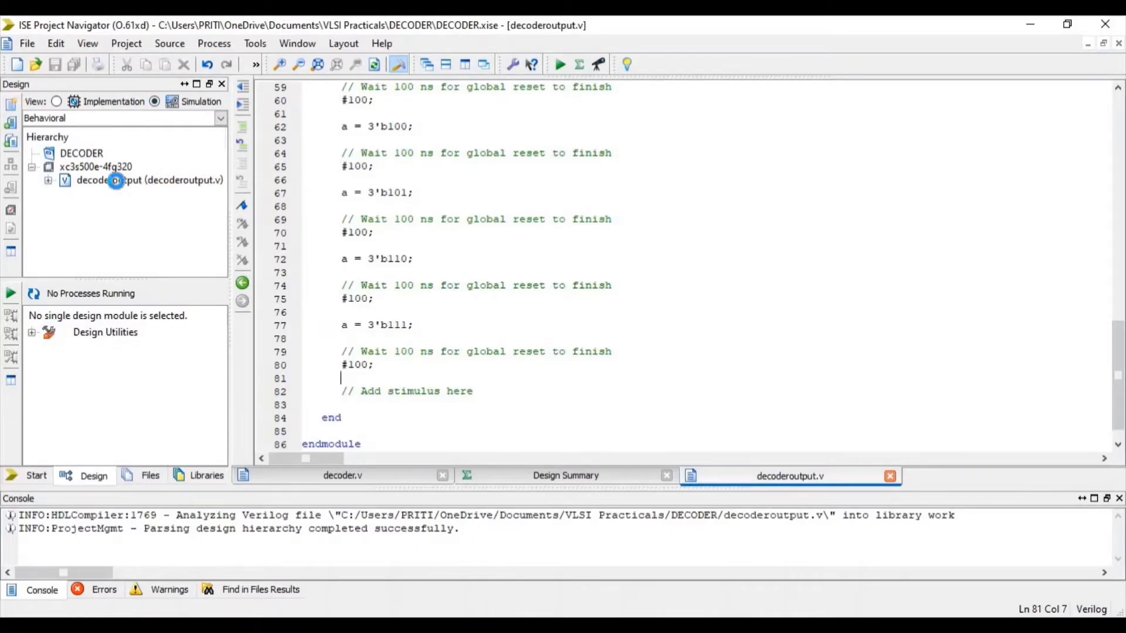
Run Behavioral Check Syntax on decoderoutput and highlight the completed successfully message
left_click(143, 181)
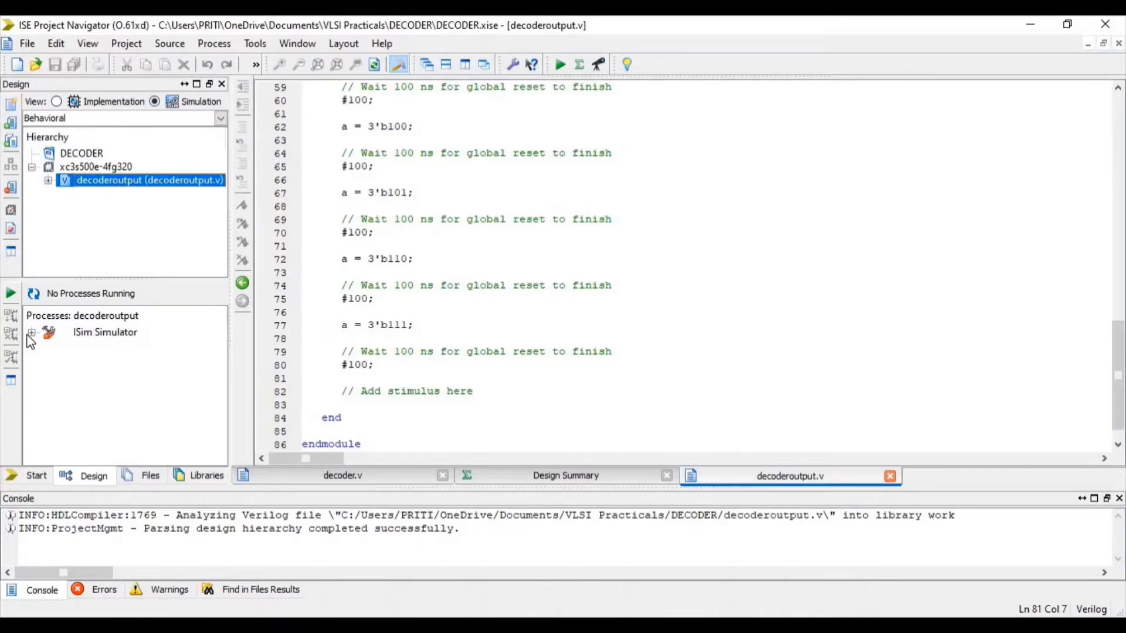
left_click(31, 332)
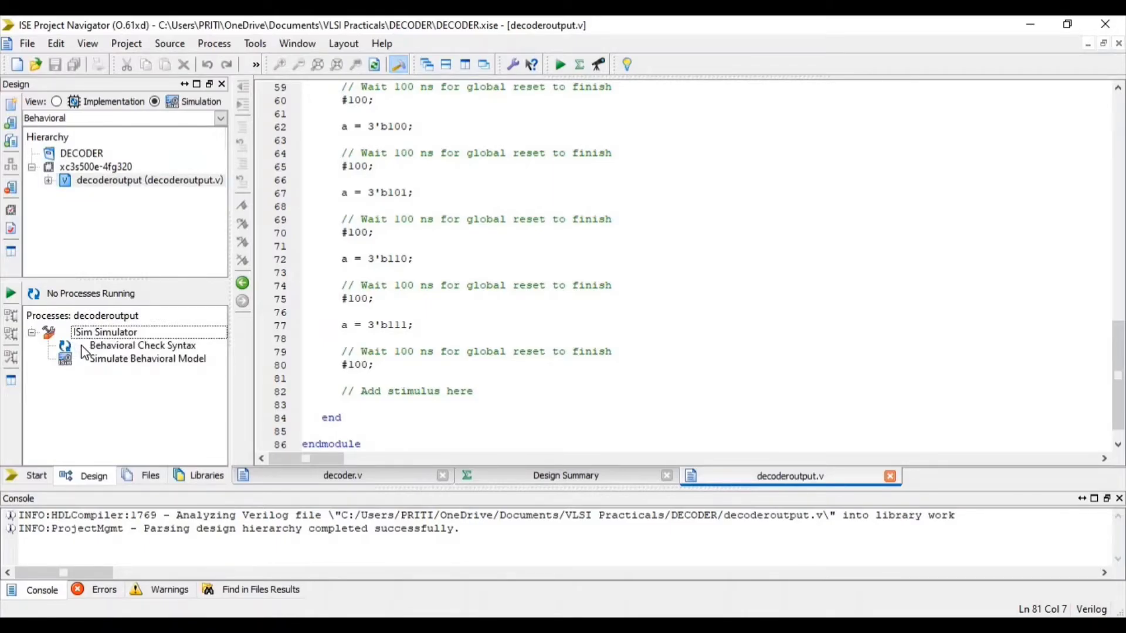
double_click(141, 345)
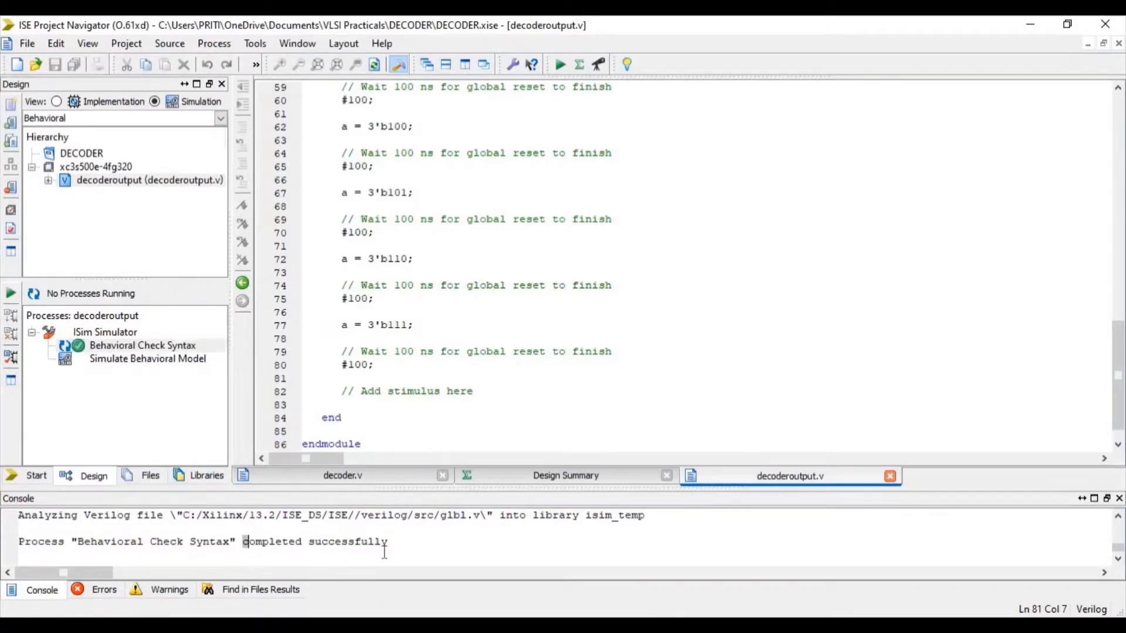
left_click_drag(243, 542, 385, 542)
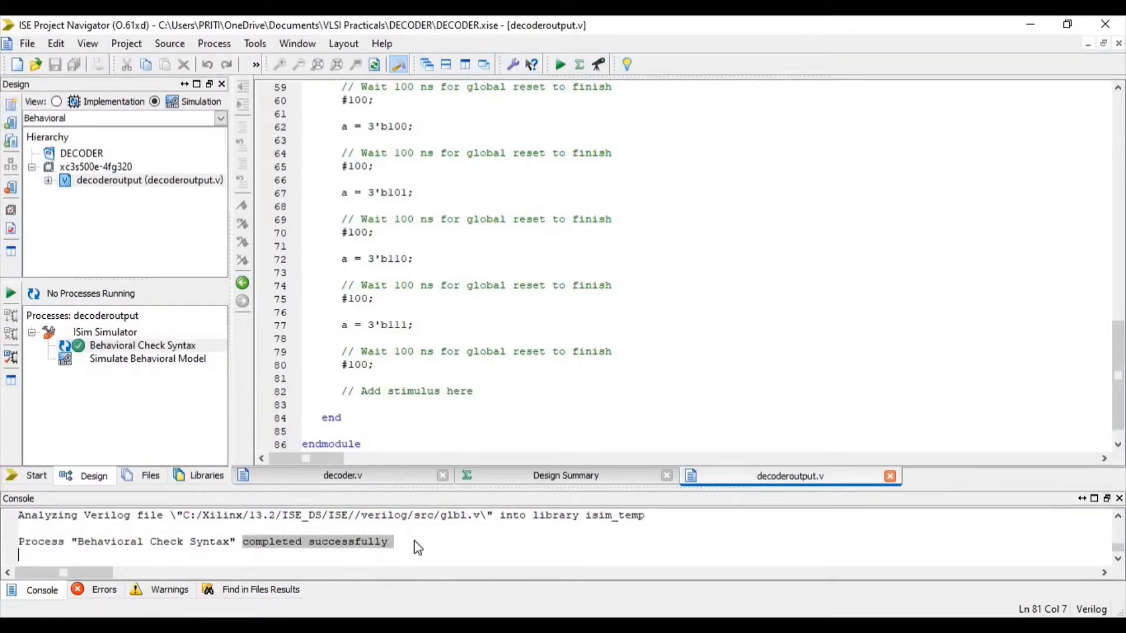
mouse_move(100, 401)
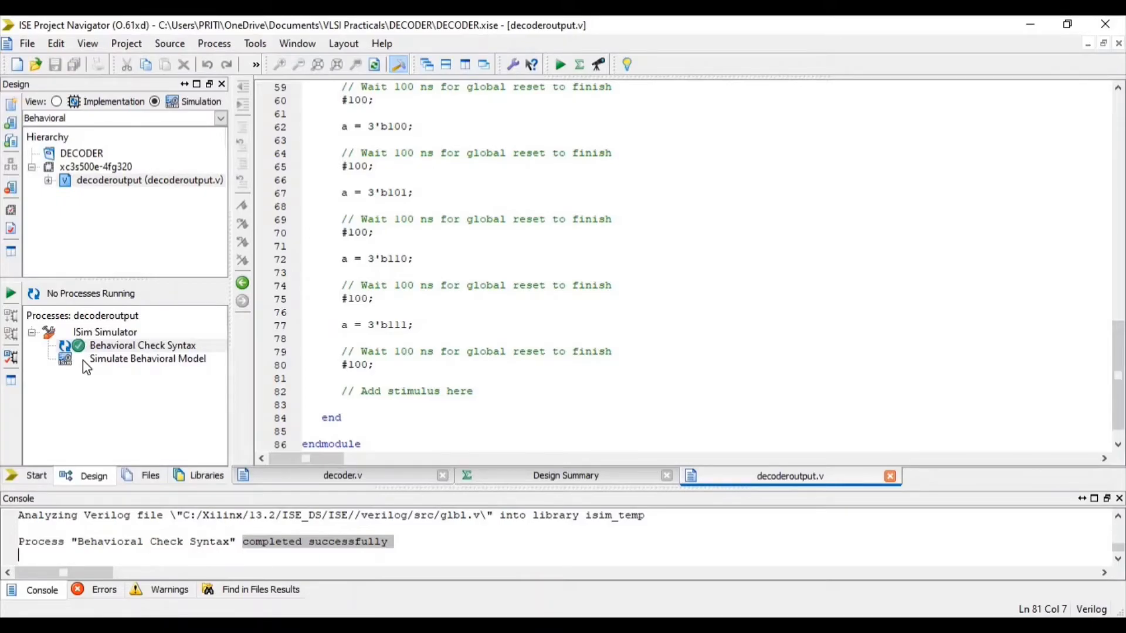
Simulate the behavioral model in ISim and zoom to full view of o[7:0] and a[2:0]
double_click(148, 359)
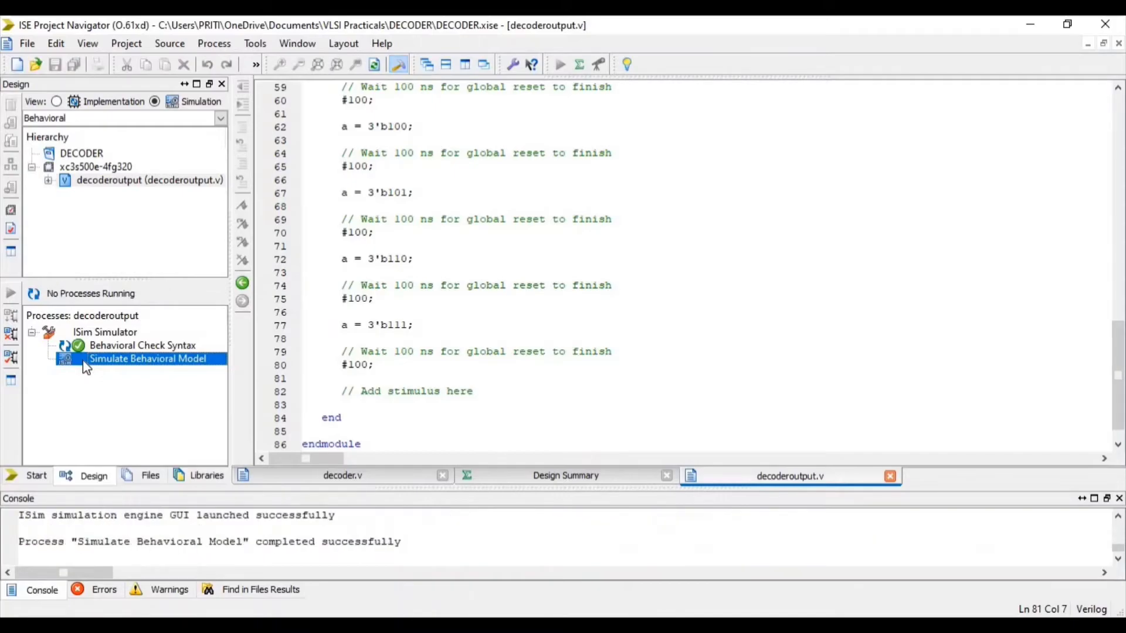
double_click(147, 359)
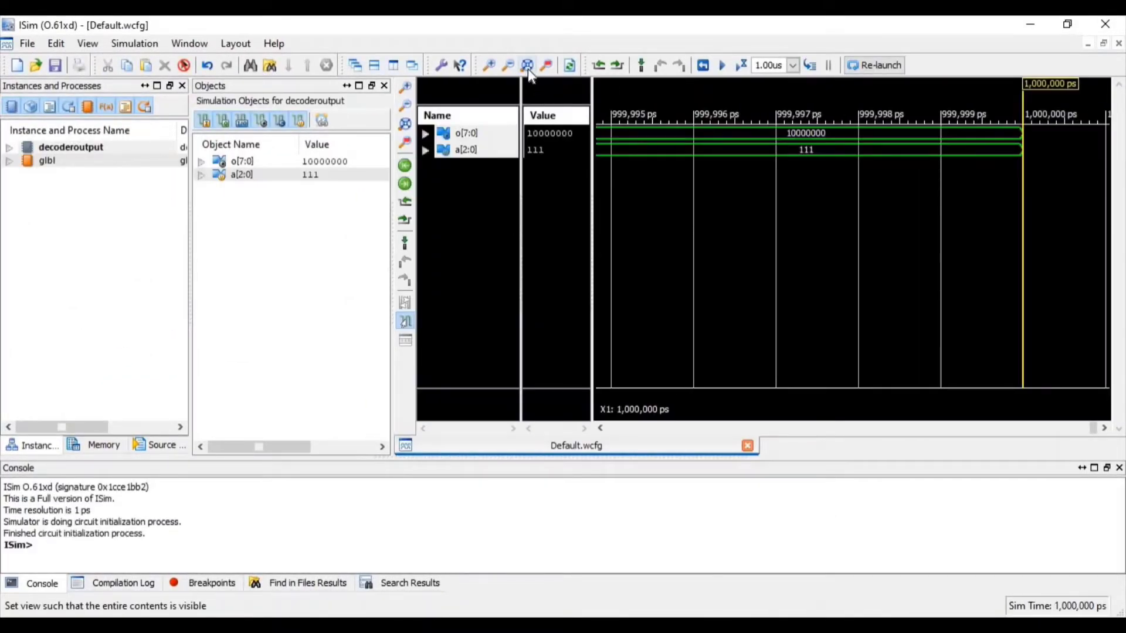
mouse_move(527, 65)
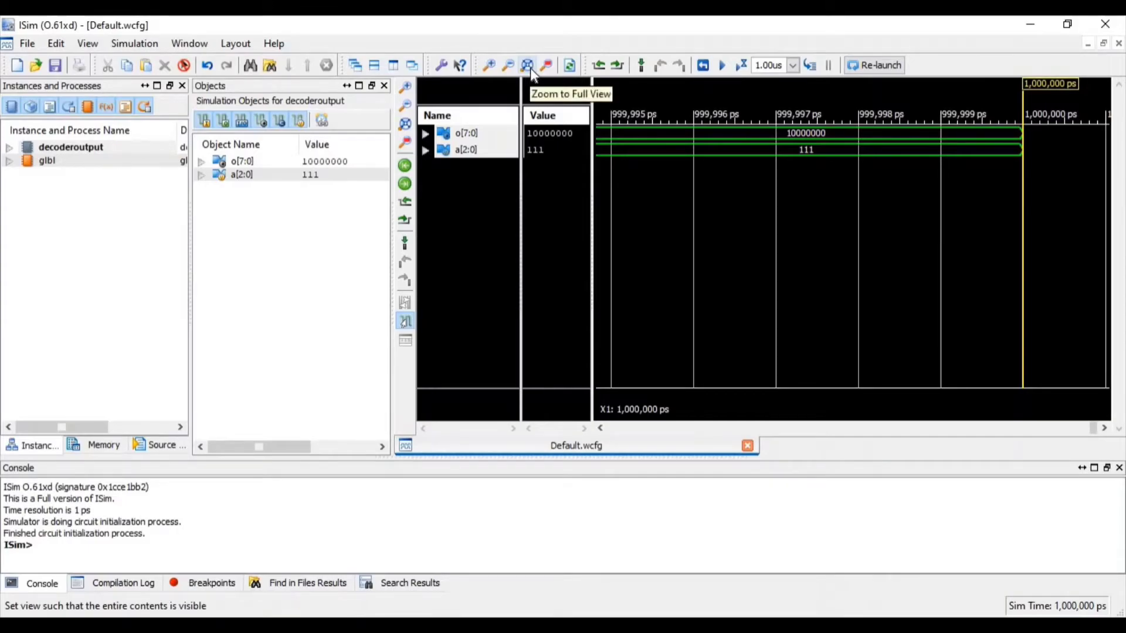
left_click(528, 66)
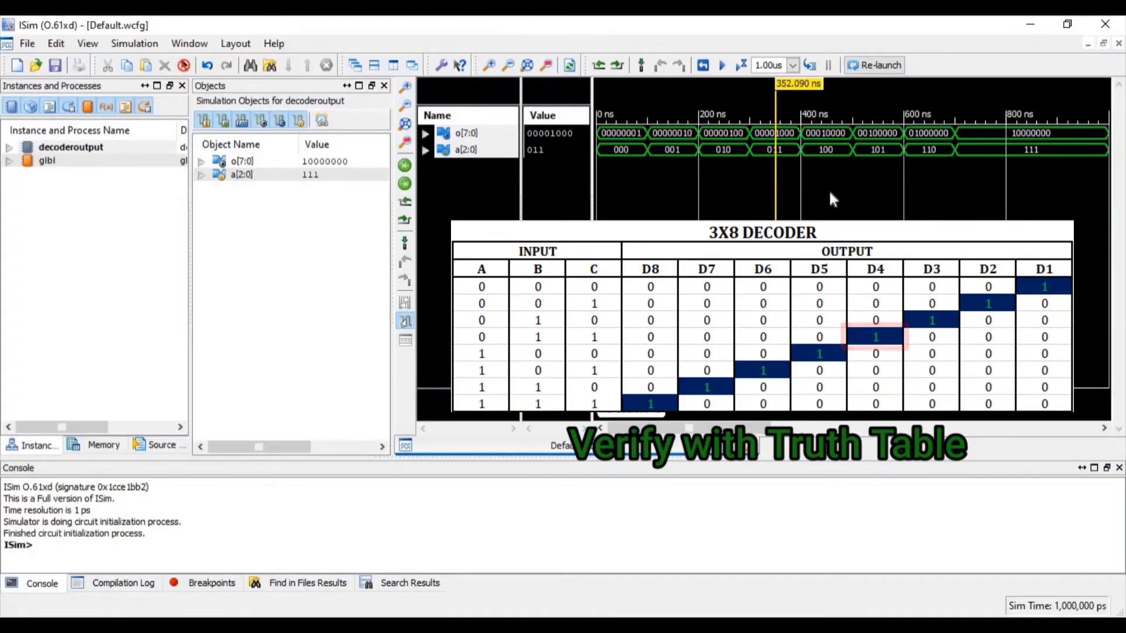
Place the time marker where a is 101 to check o against the truth table
left_click(828, 190)
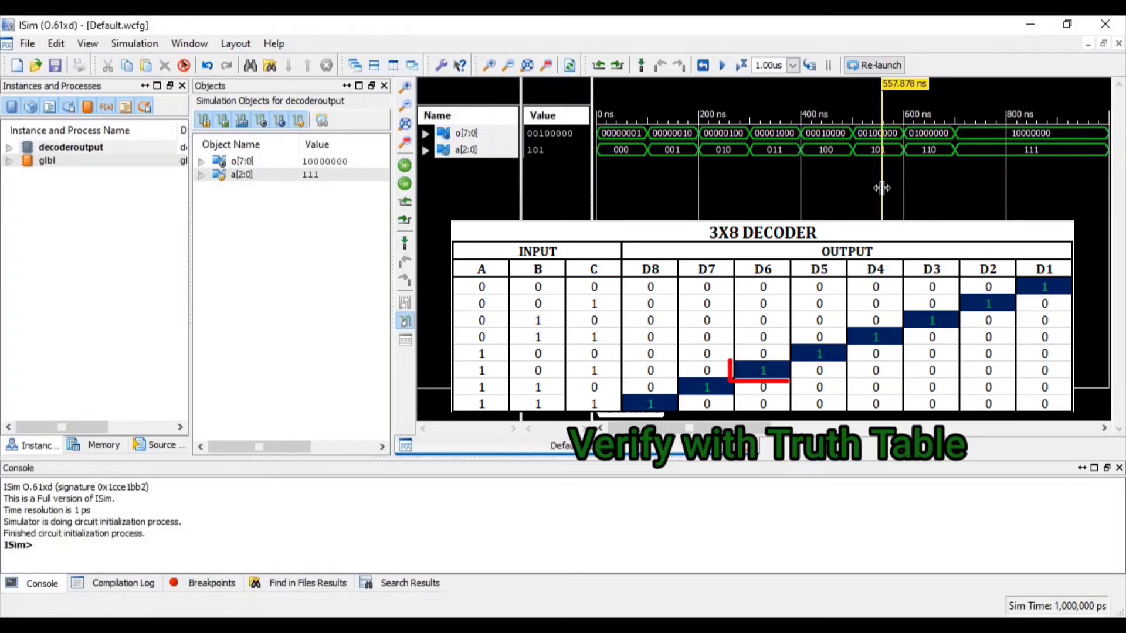
mouse_move(930, 201)
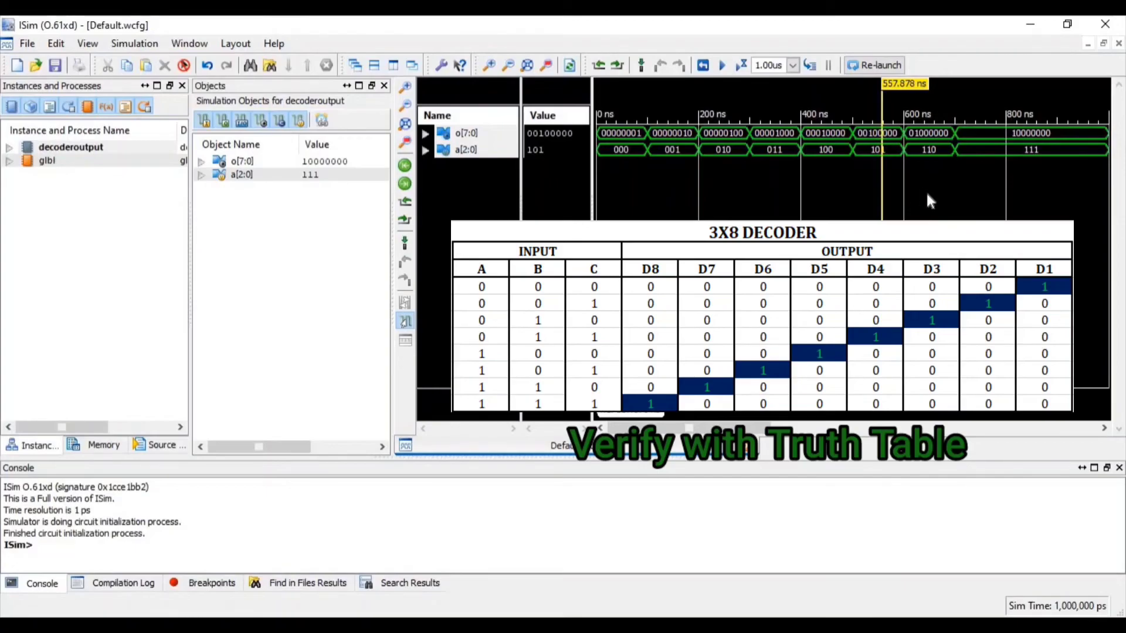